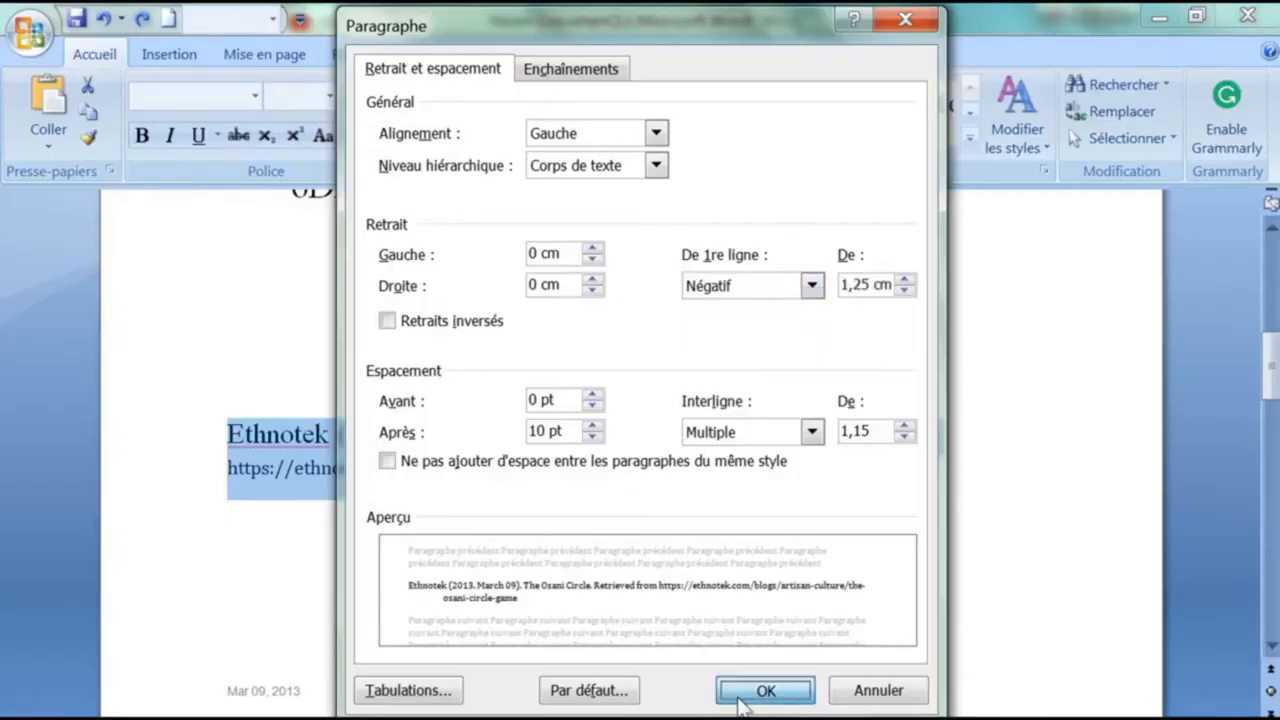
# Step: Confirm the negative 1.25 cm first-line (hanging) indent for the Ethnotek citation
pyautogui.click(764, 690)
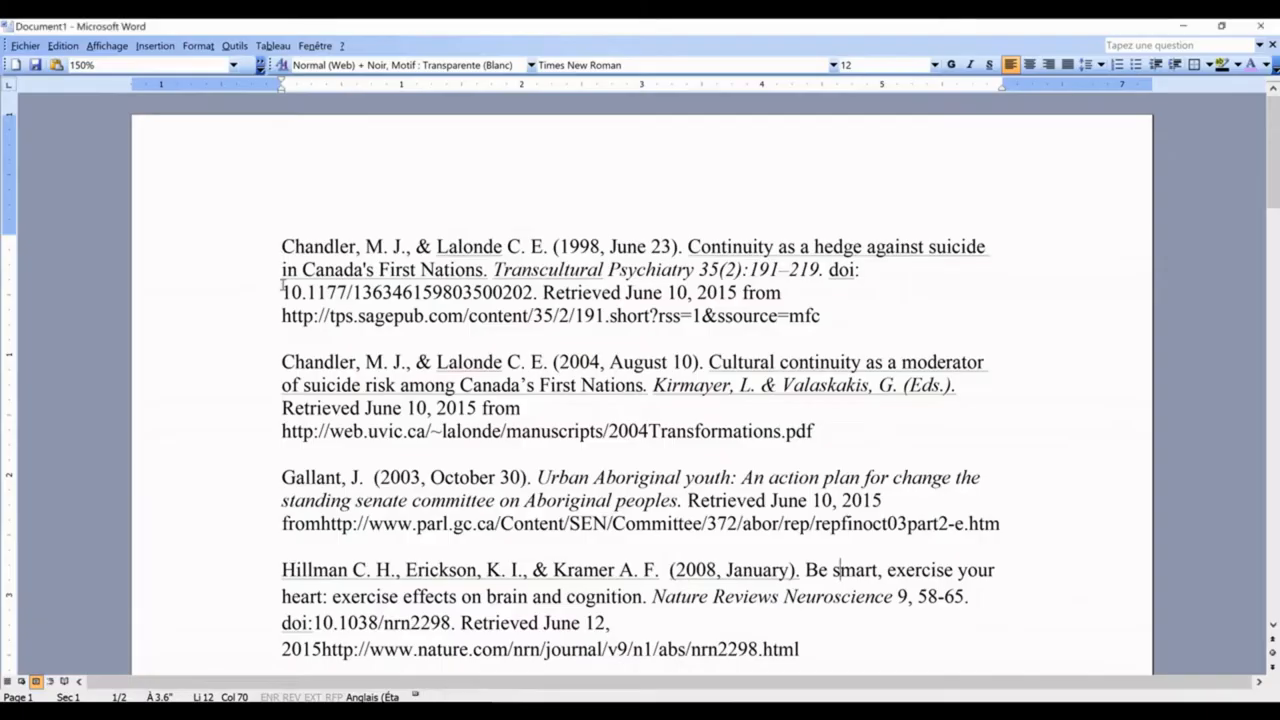
# Step: Select the opening line of the first Chandler reference
pyautogui.moveTo(280, 246); pyautogui.dragTo(292, 268)
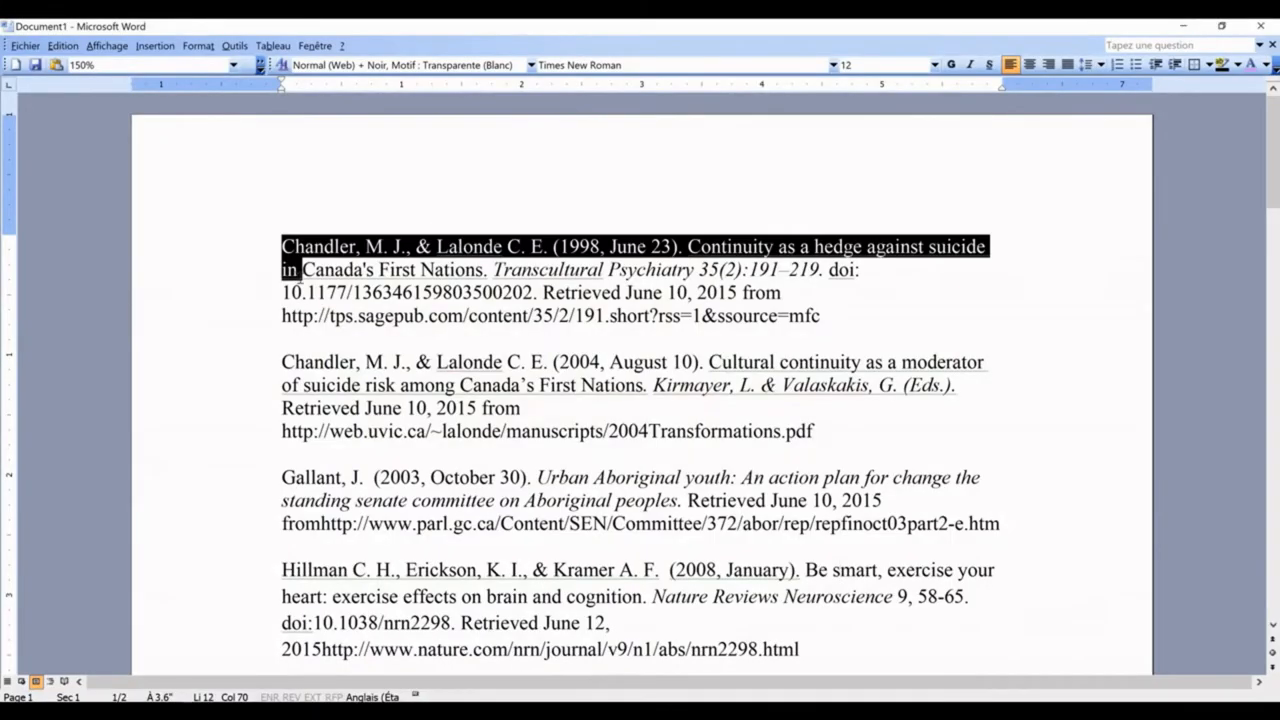
pyautogui.scroll(-3)
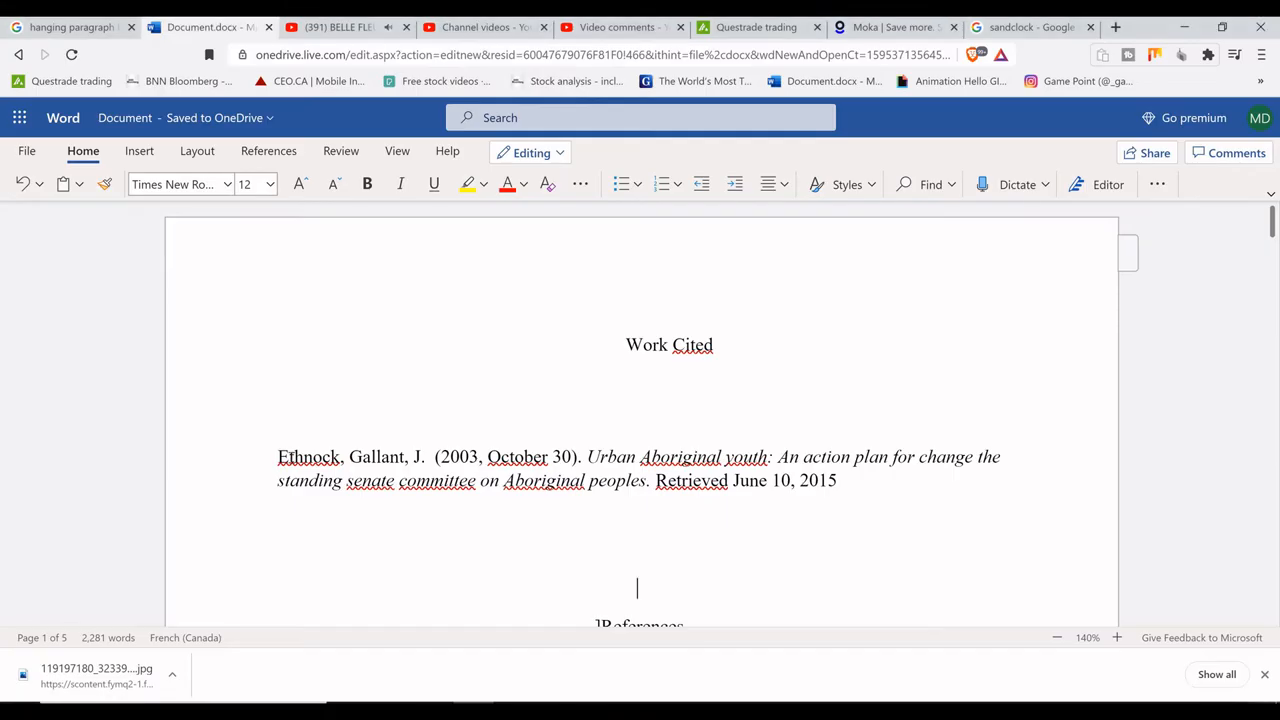
# Step: Select the Gallant citation under Work Cited and bring up its Paragraph Options
pyautogui.moveTo(278, 456); pyautogui.dragTo(844, 480)
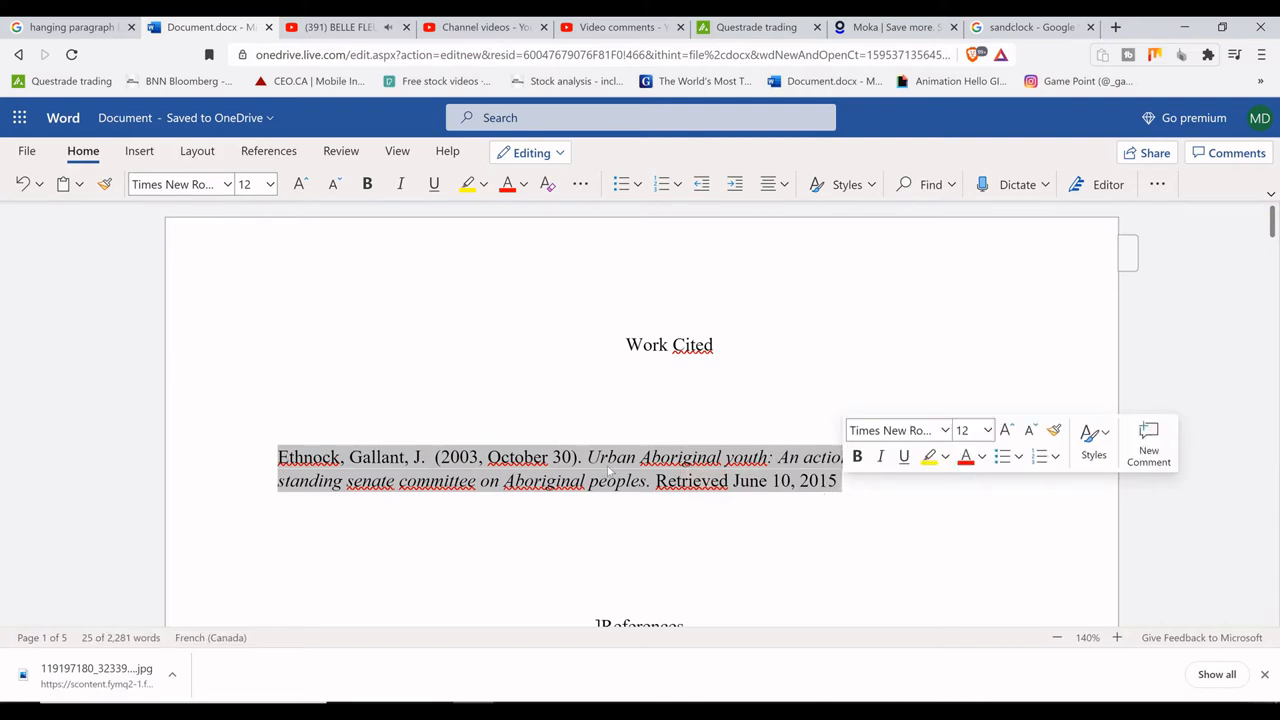
pyautogui.rightClick(610, 456)
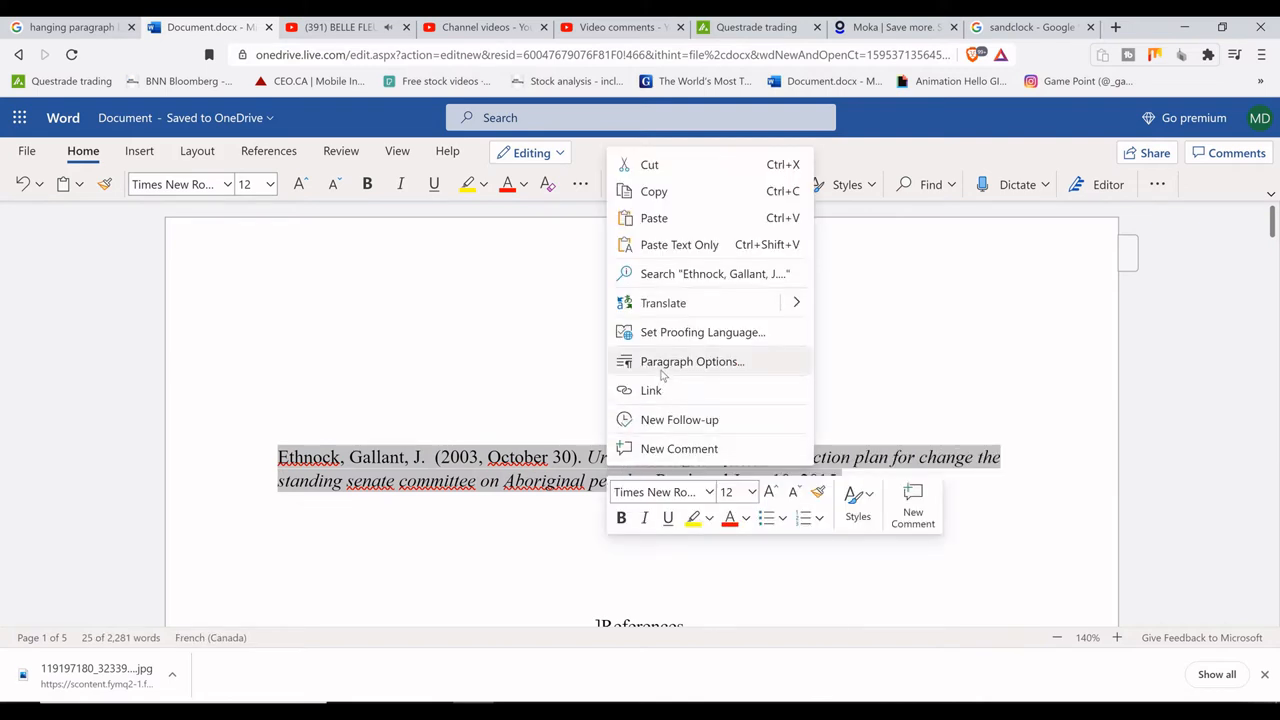
pyautogui.click(692, 360)
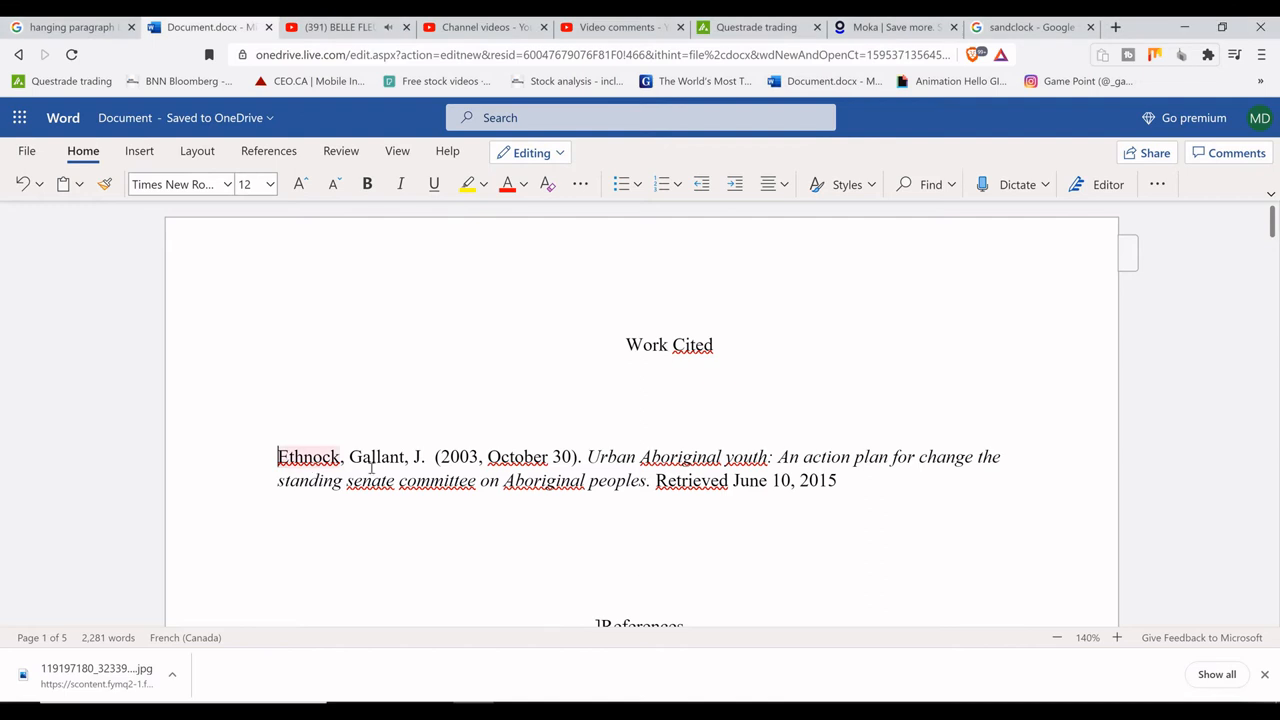
# Step: Reselect the whole Gallant citation and set its Special indent to Hanging
pyautogui.moveTo(278, 456); pyautogui.dragTo(838, 480)
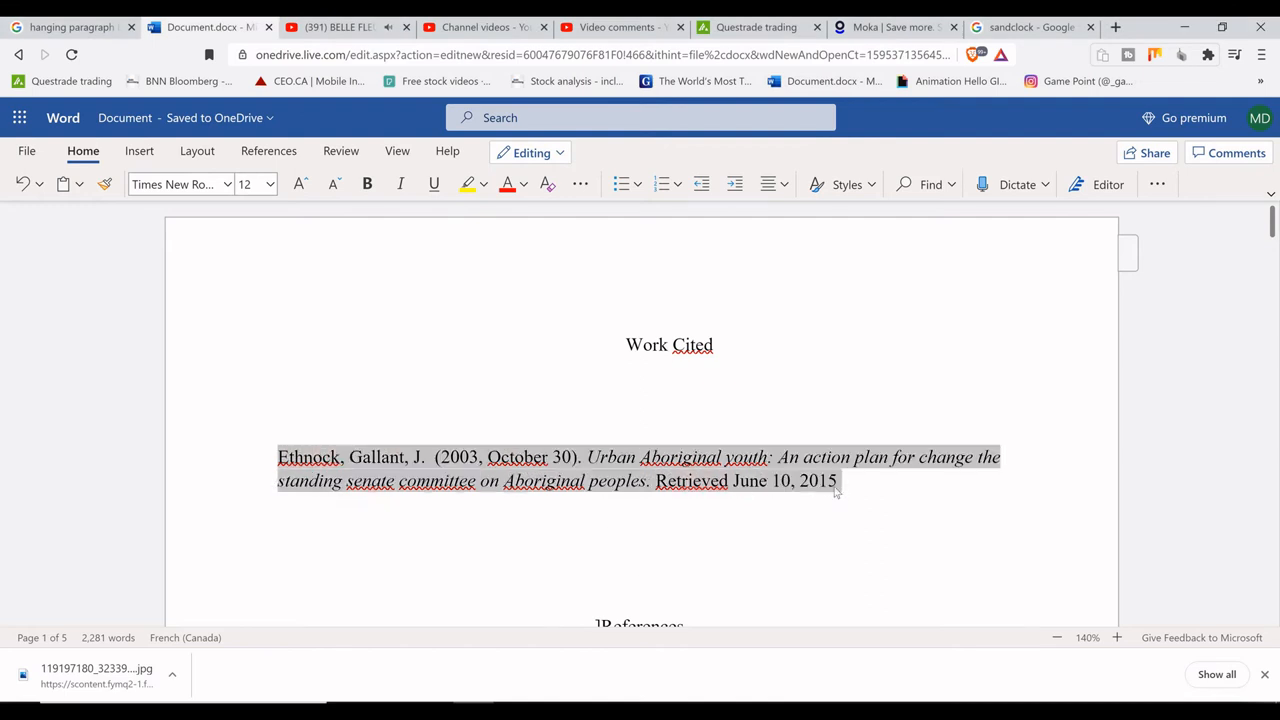
pyautogui.click(610, 470)
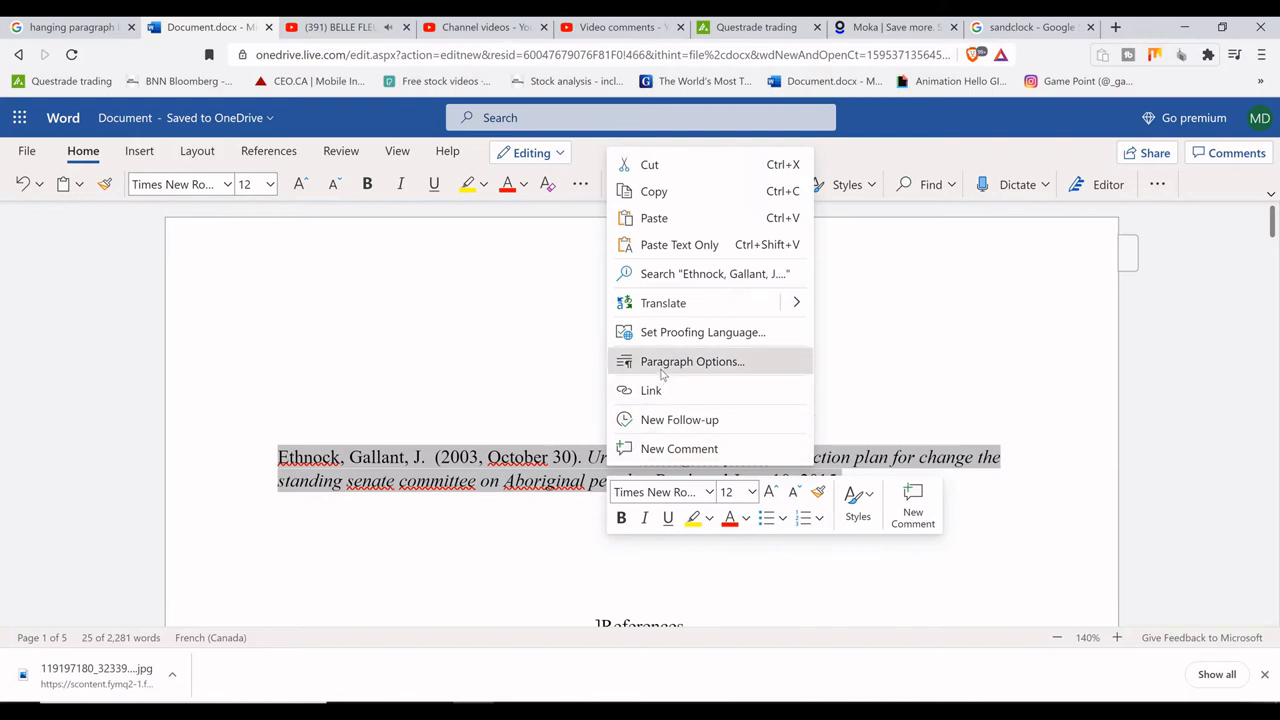
pyautogui.click(692, 360)
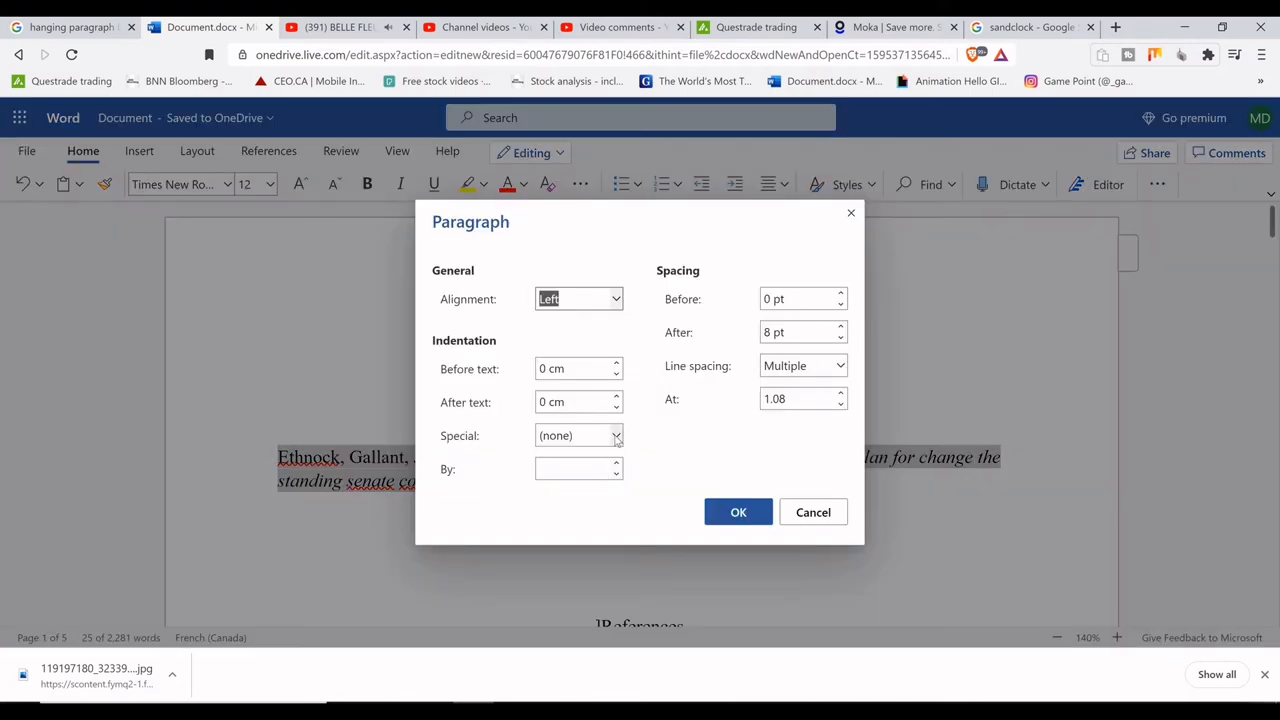
pyautogui.click(578, 436)
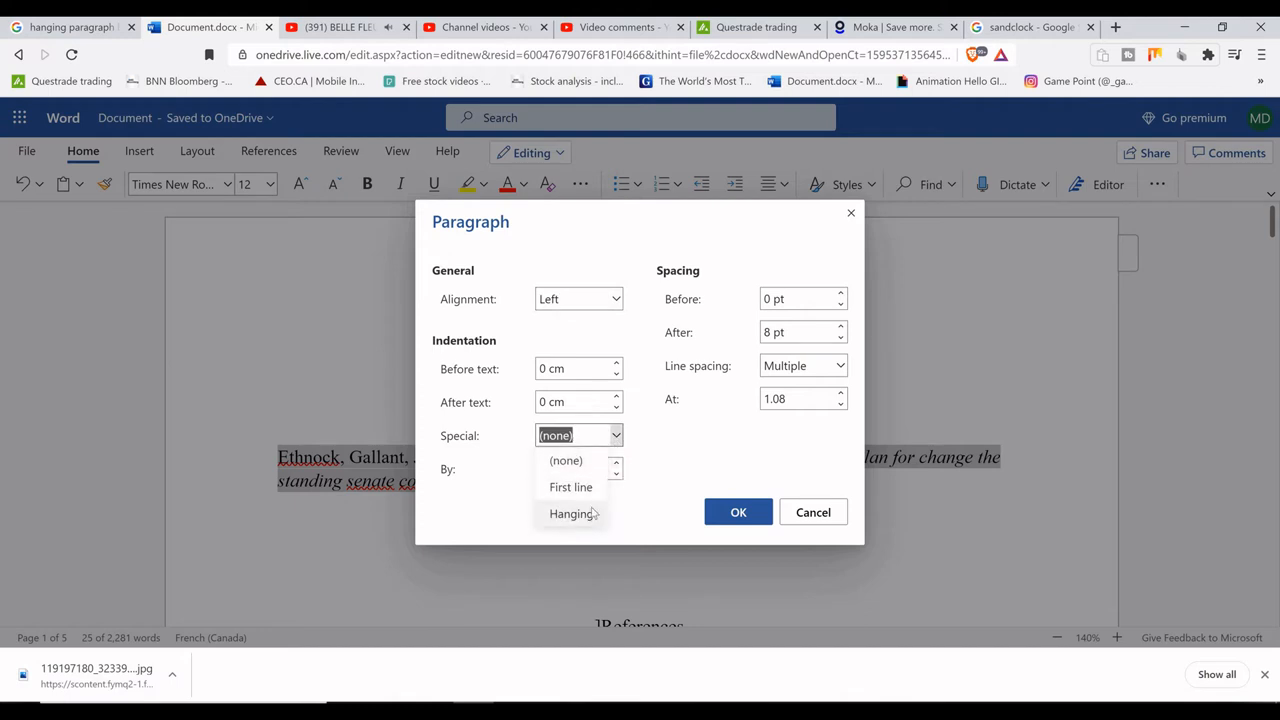
pyautogui.click(812, 512)
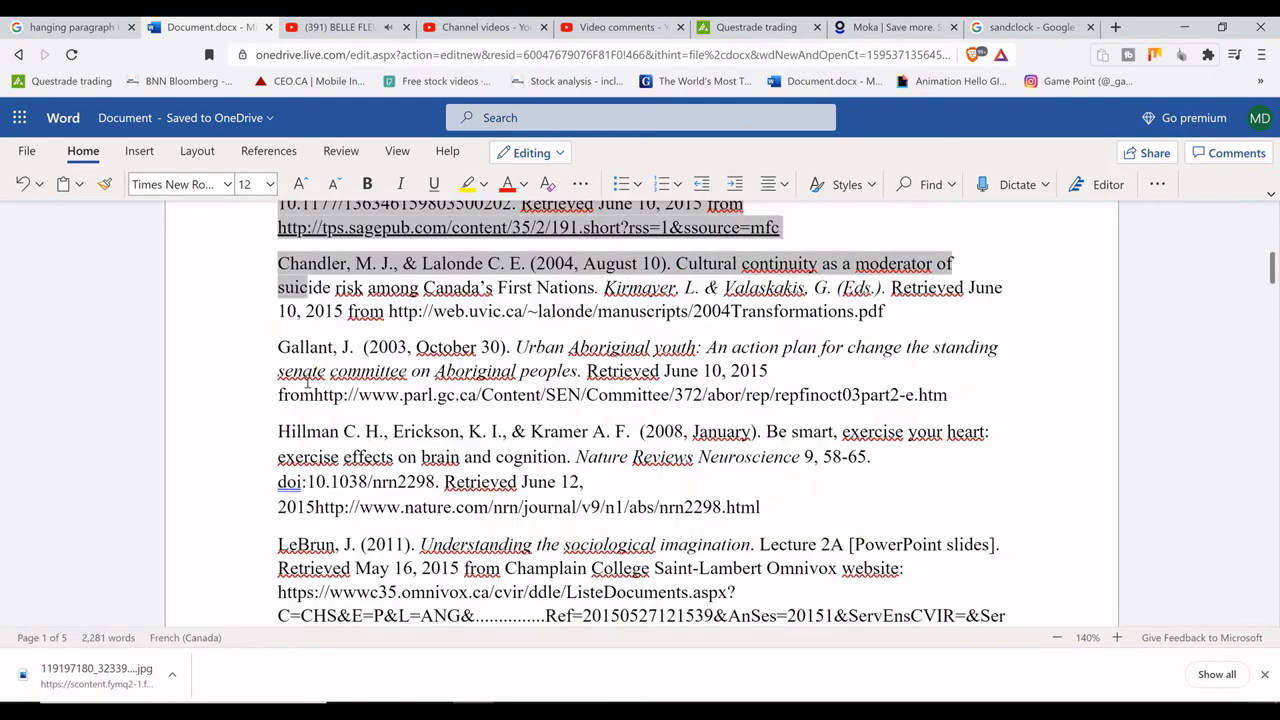
# Step: Apply a 0.5 cm hanging indent to all References entries, Chandler through Hillman and beyond
pyautogui.scroll(-3)
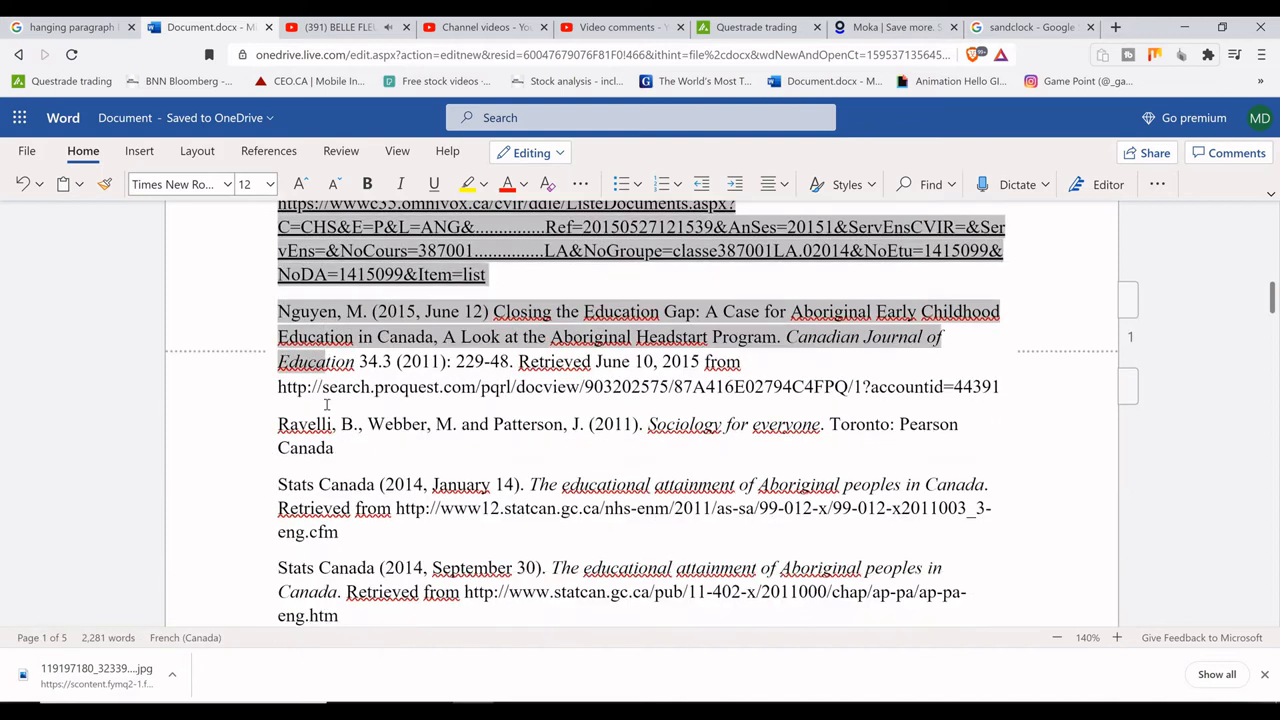
pyautogui.scroll(-3)
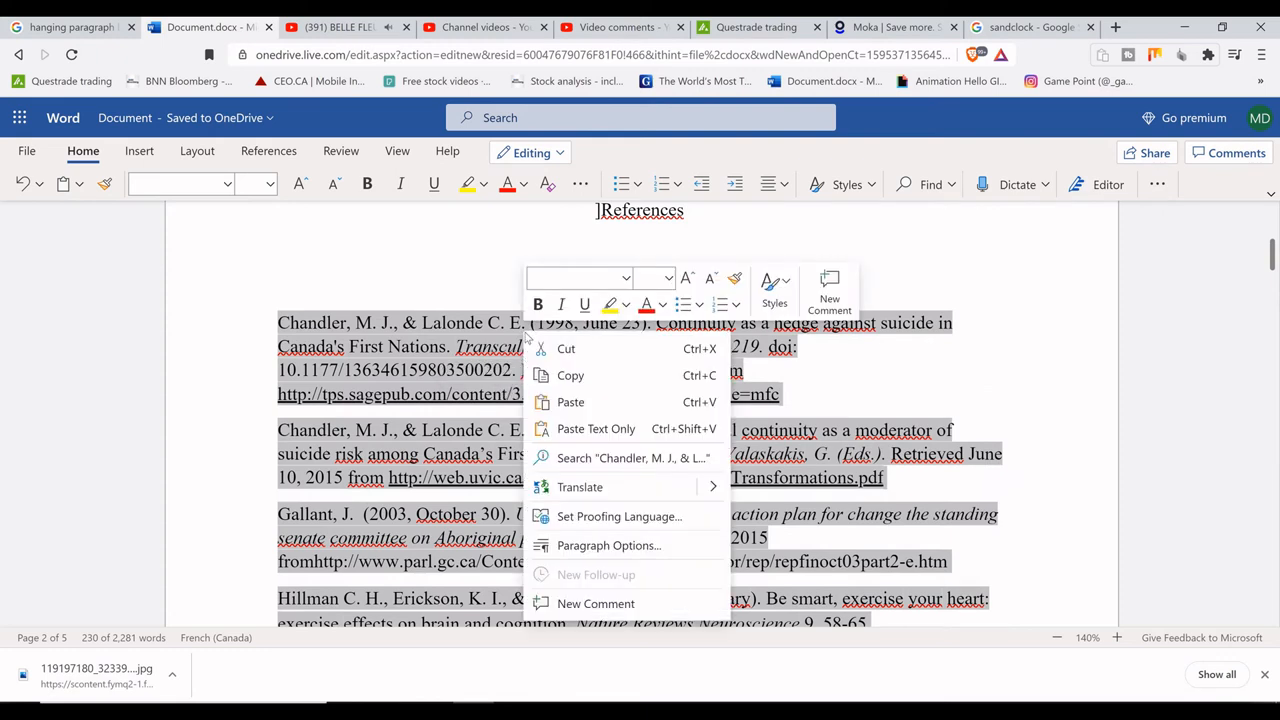
pyautogui.moveTo(608, 544)
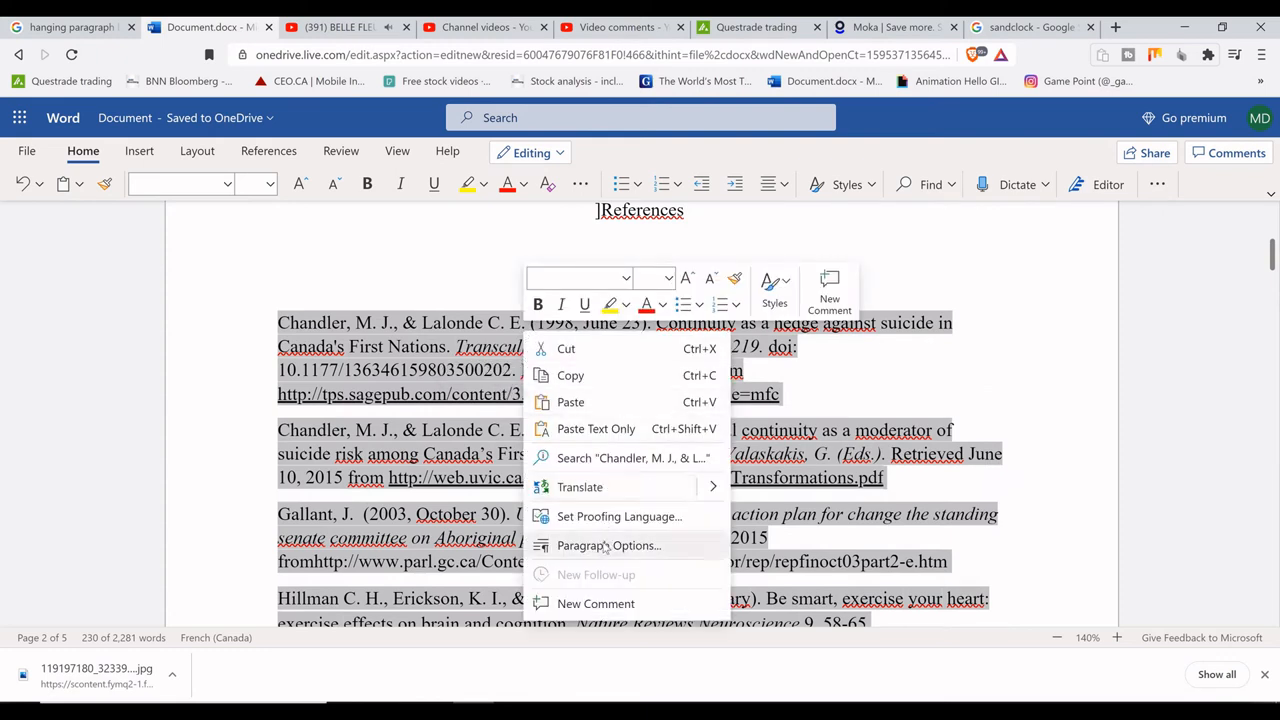
pyautogui.click(608, 544)
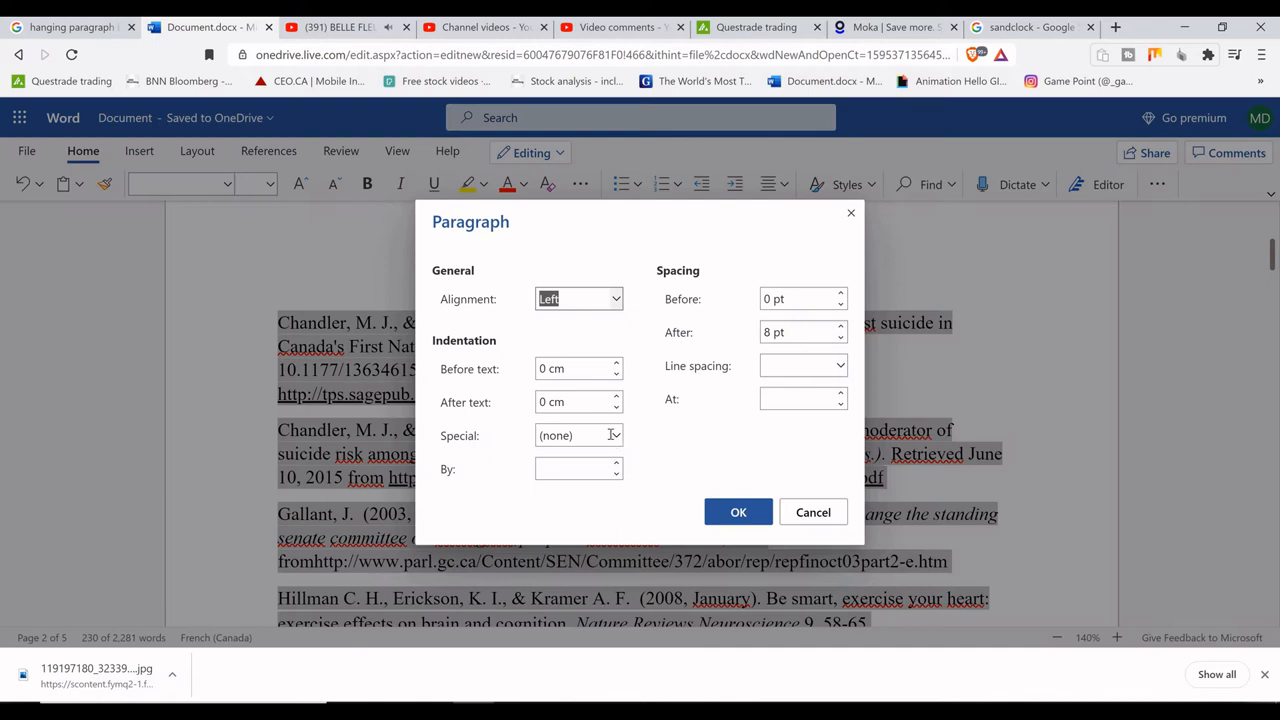
pyautogui.click(578, 436)
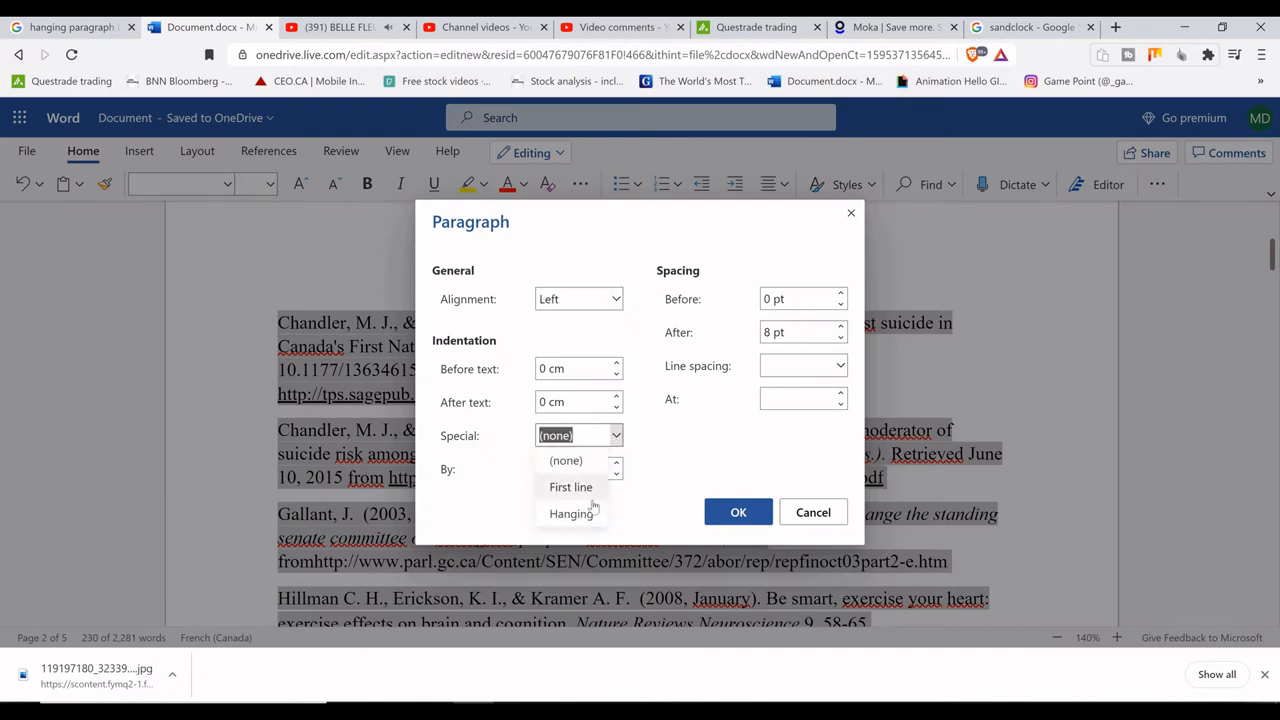
pyautogui.click(572, 512)
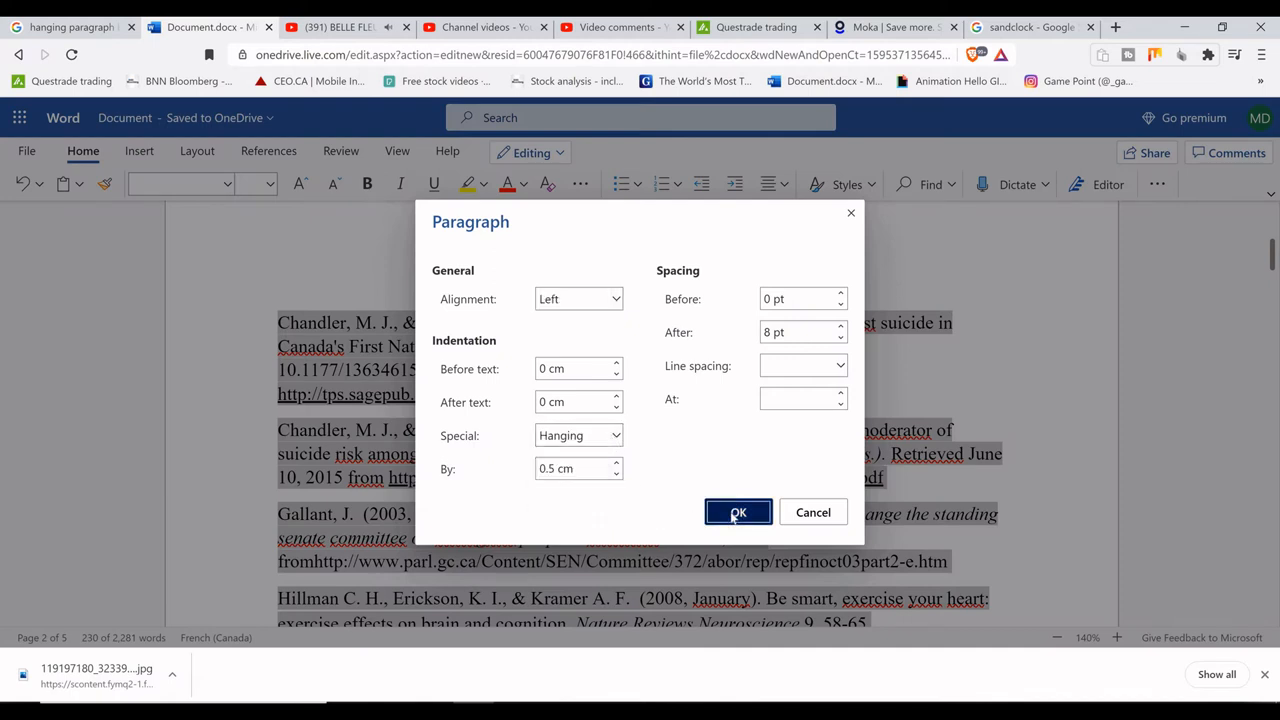
pyautogui.click(738, 512)
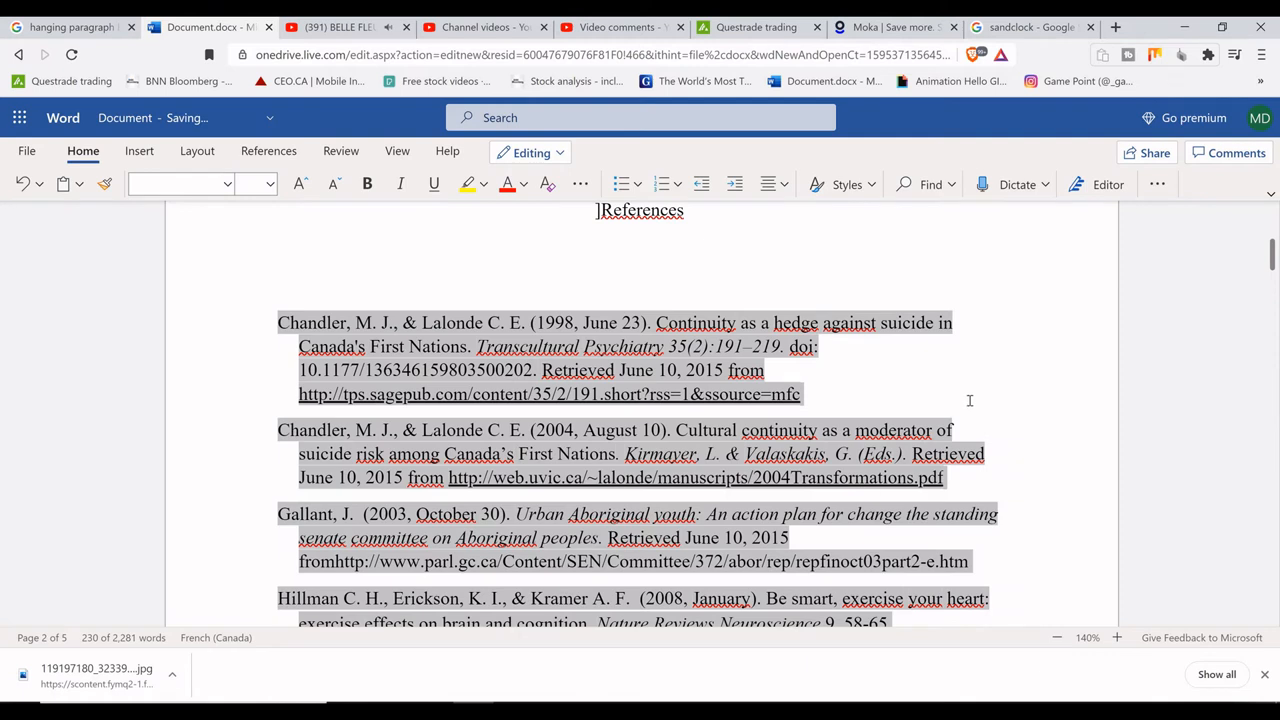
pyautogui.scroll(-3)
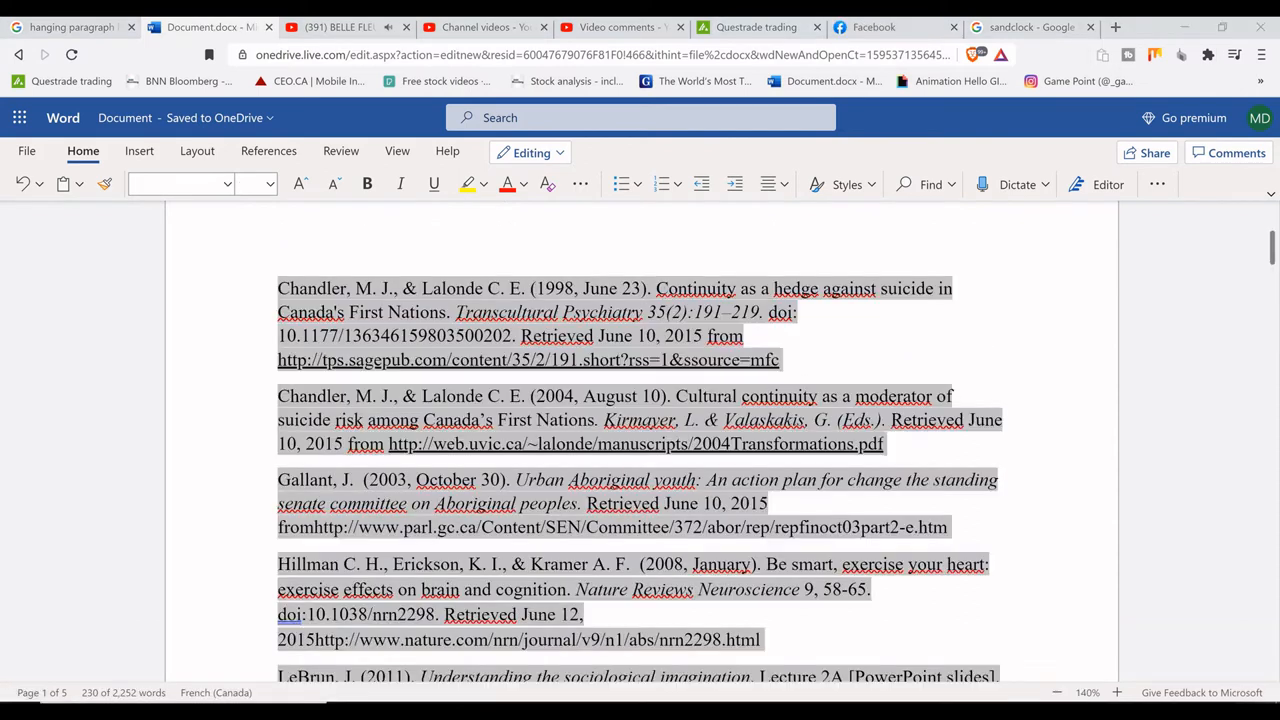
# Step: Set Special to Hanging by 0.5 cm for the pasted references via the full Paragraph settings
pyautogui.click(196, 152)
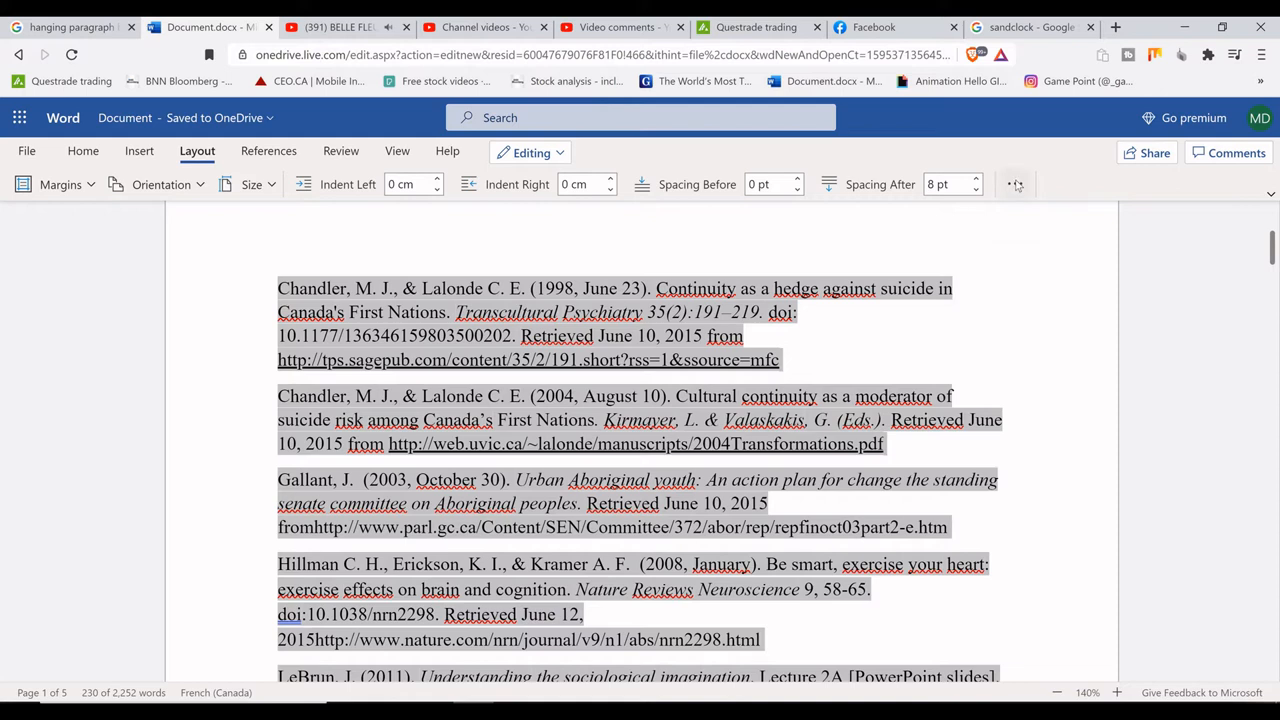
pyautogui.click(1014, 184)
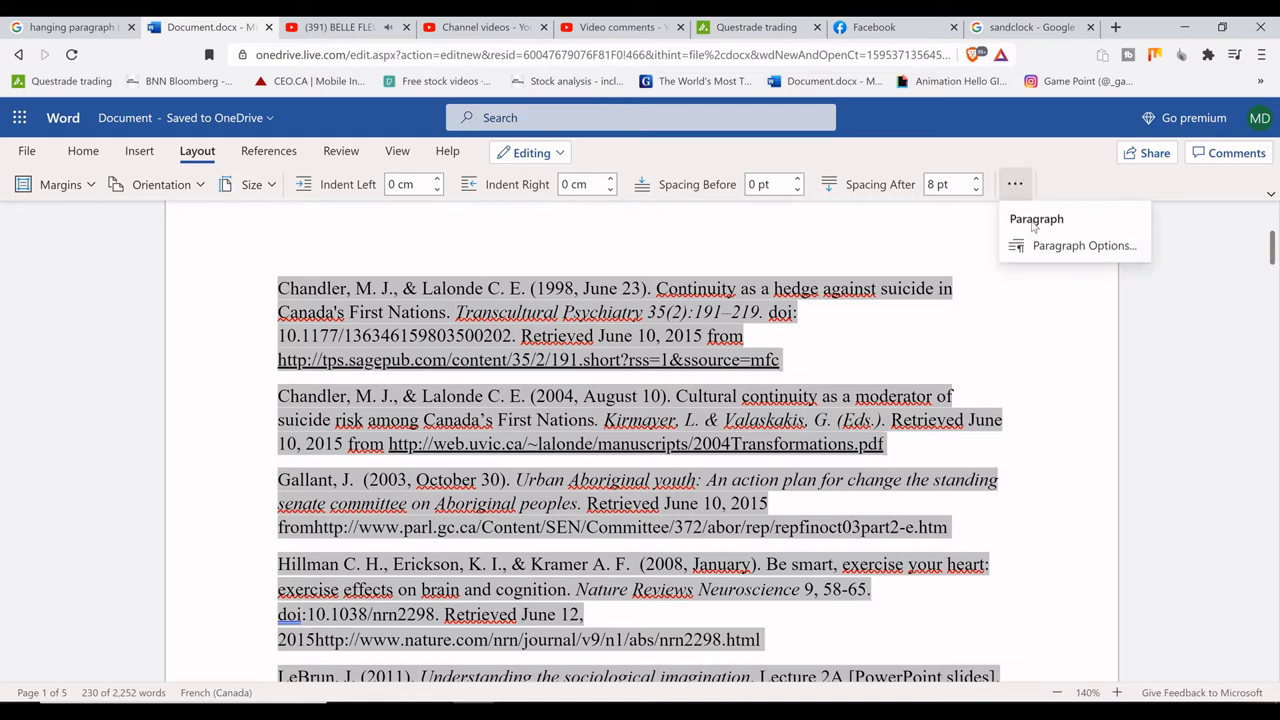
pyautogui.click(1084, 244)
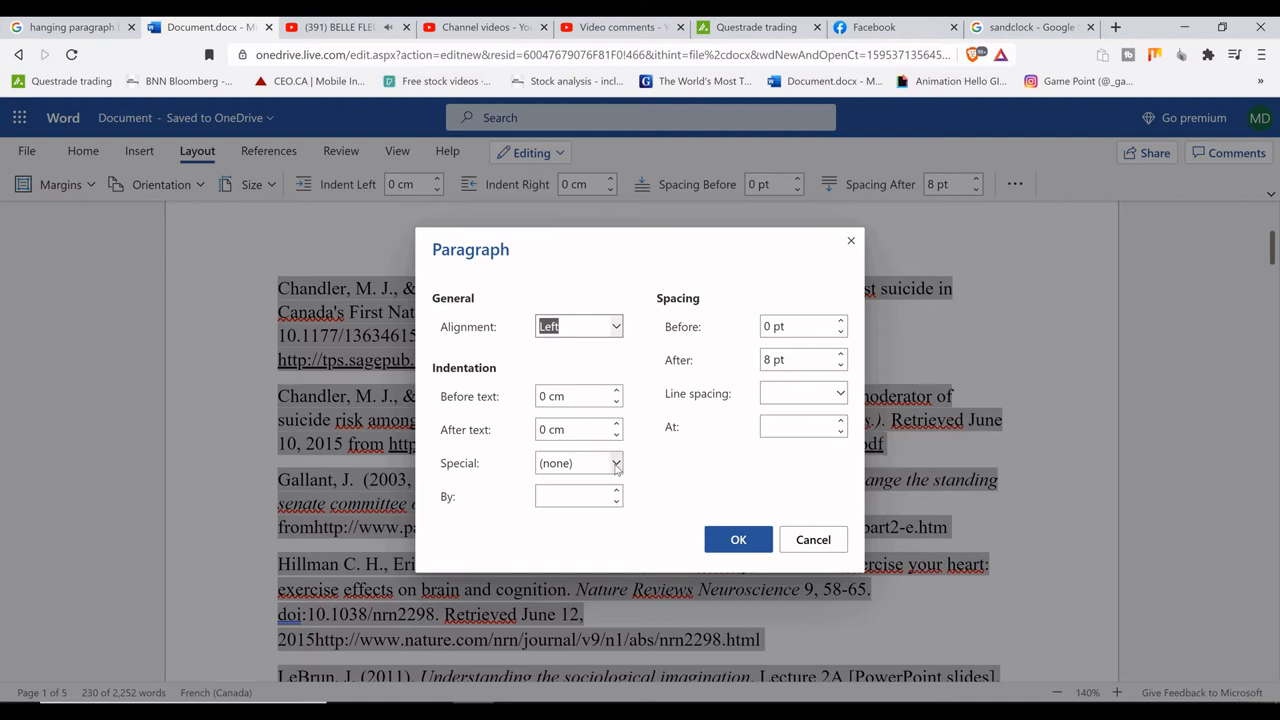
pyautogui.click(616, 462)
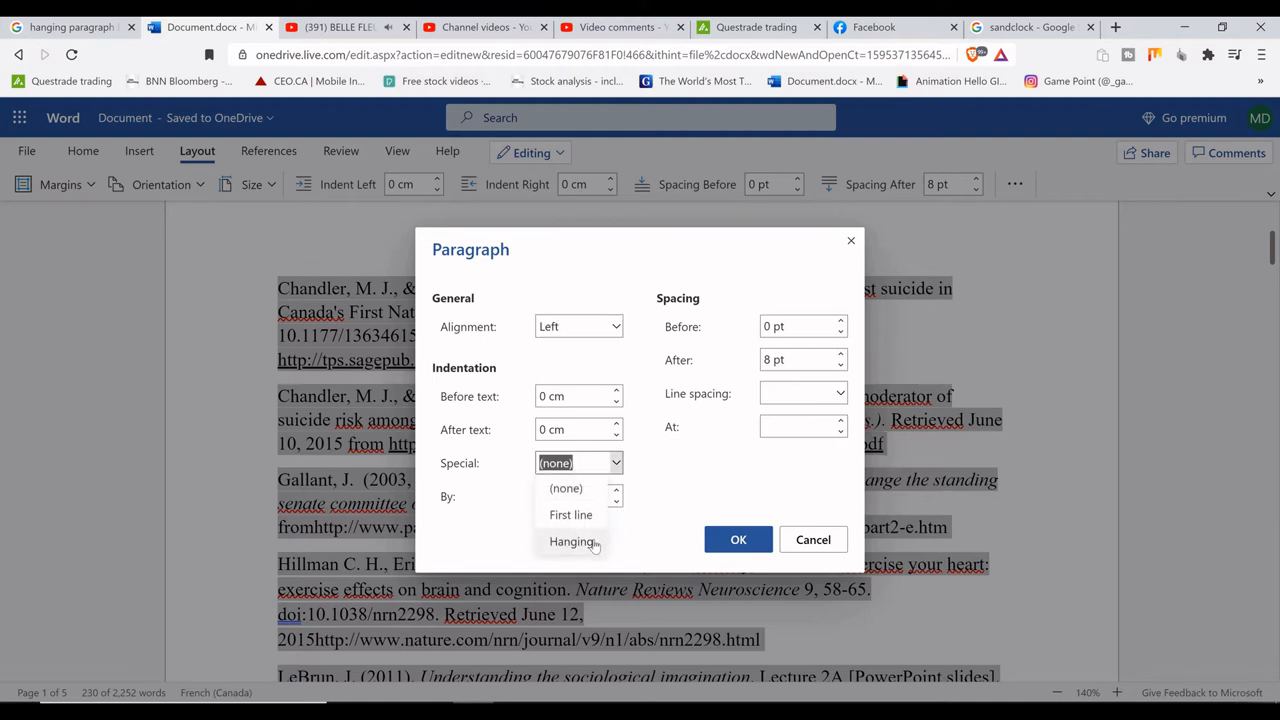
pyautogui.click(572, 540)
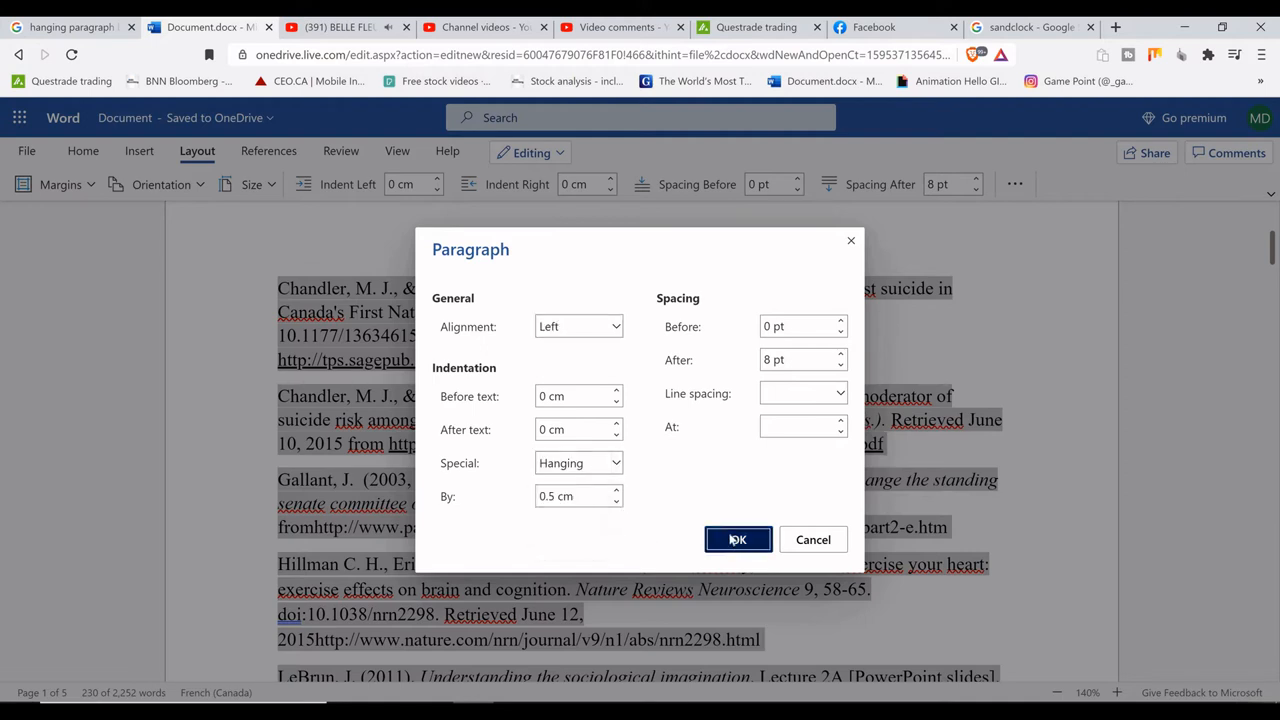
pyautogui.click(736, 540)
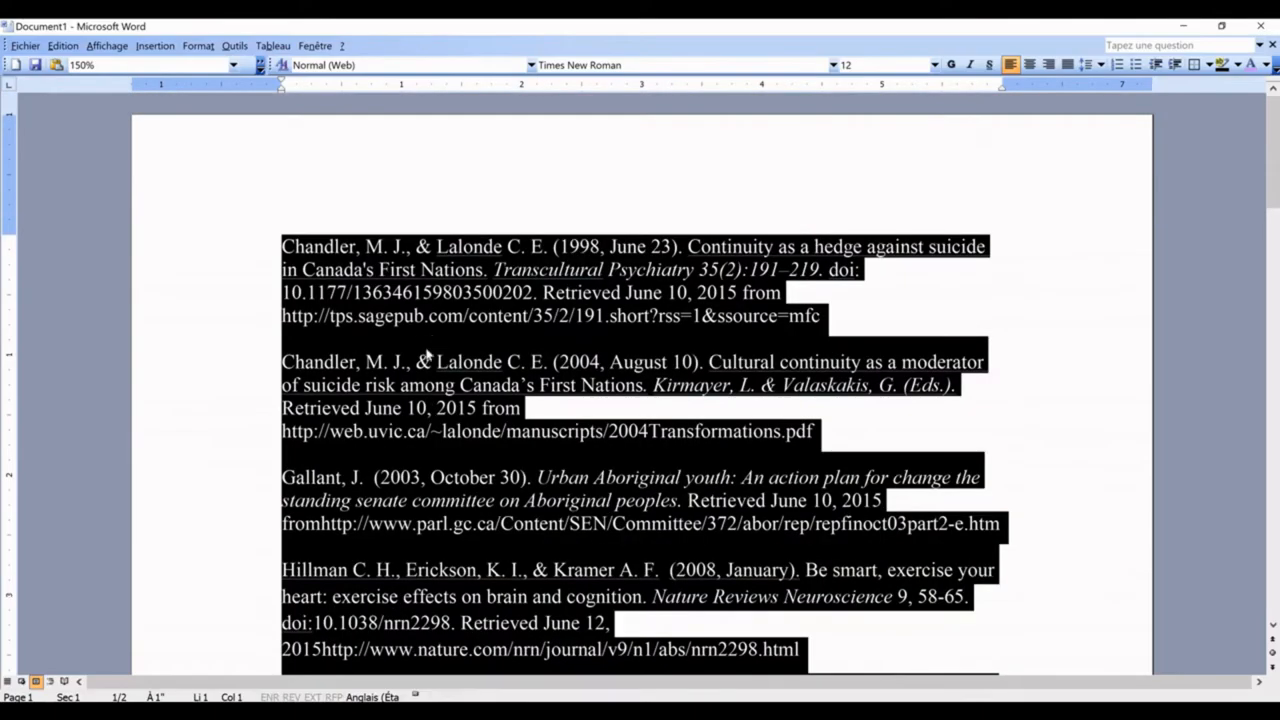
# Step: Set De 1re ligne to Négatif at 0.5" in Format > Paragraphe for the reference list
pyautogui.click(196, 44)
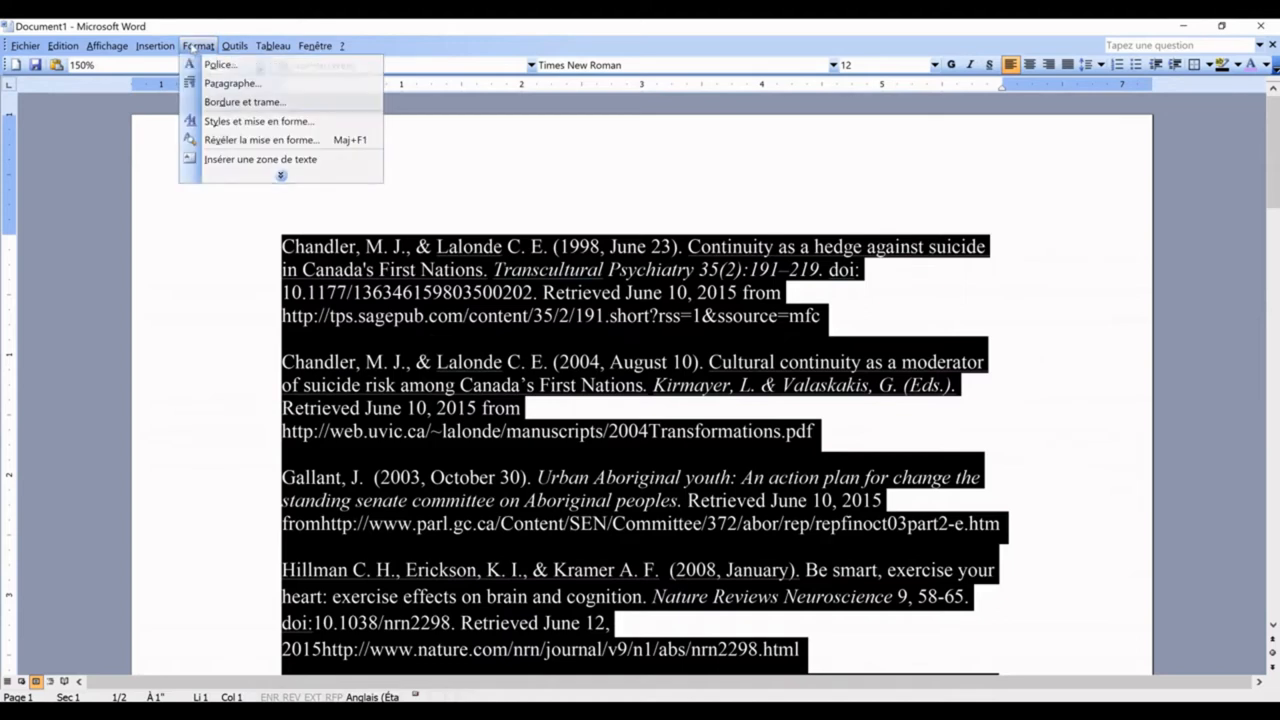
pyautogui.click(232, 84)
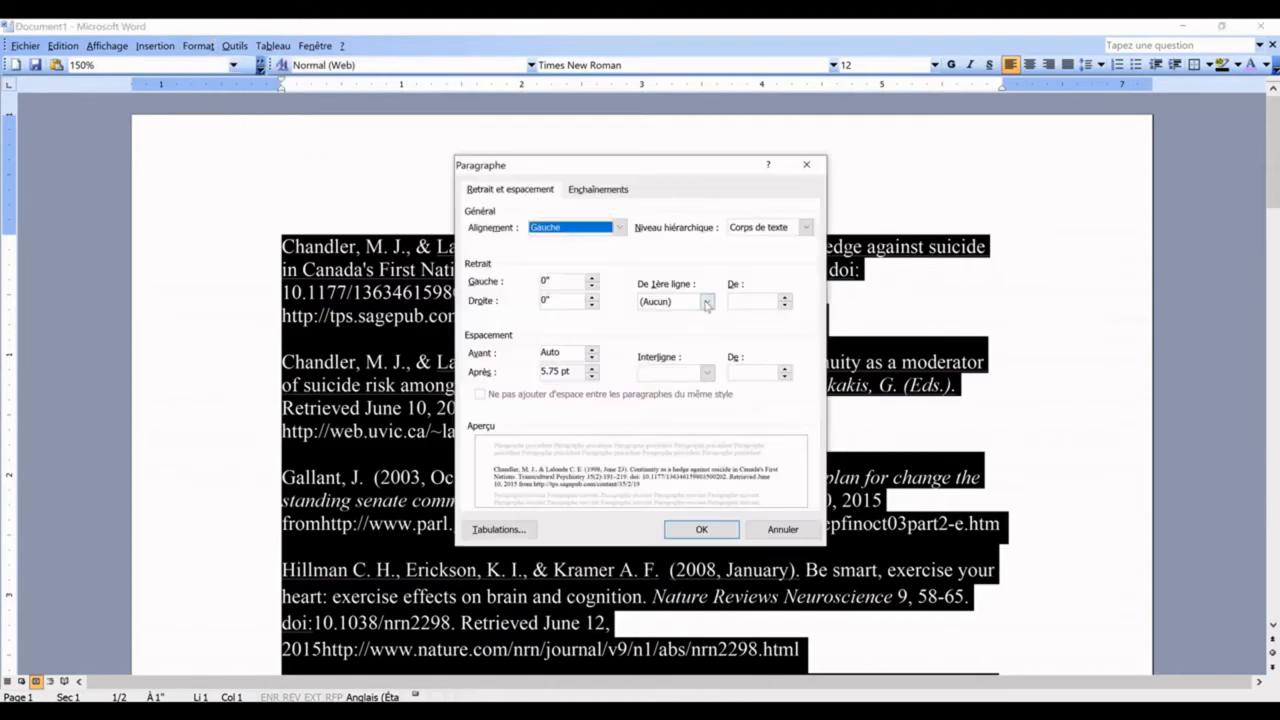
pyautogui.click(706, 300)
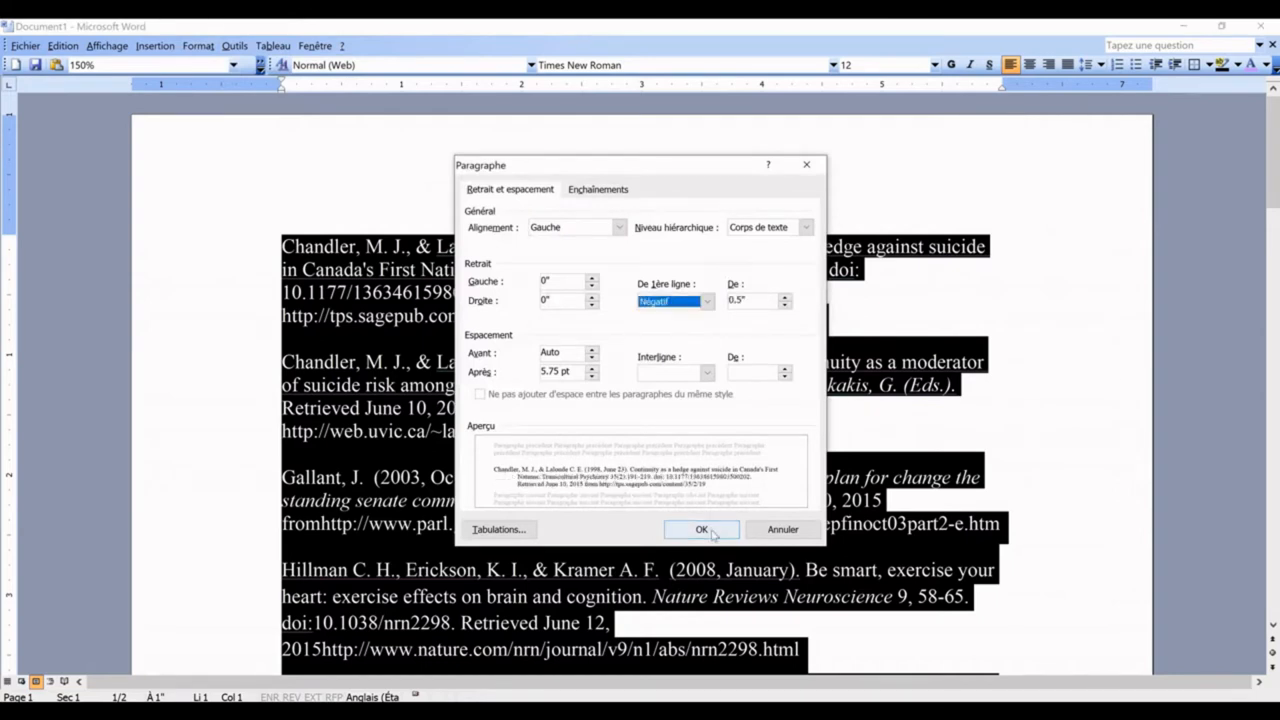
pyautogui.click(702, 528)
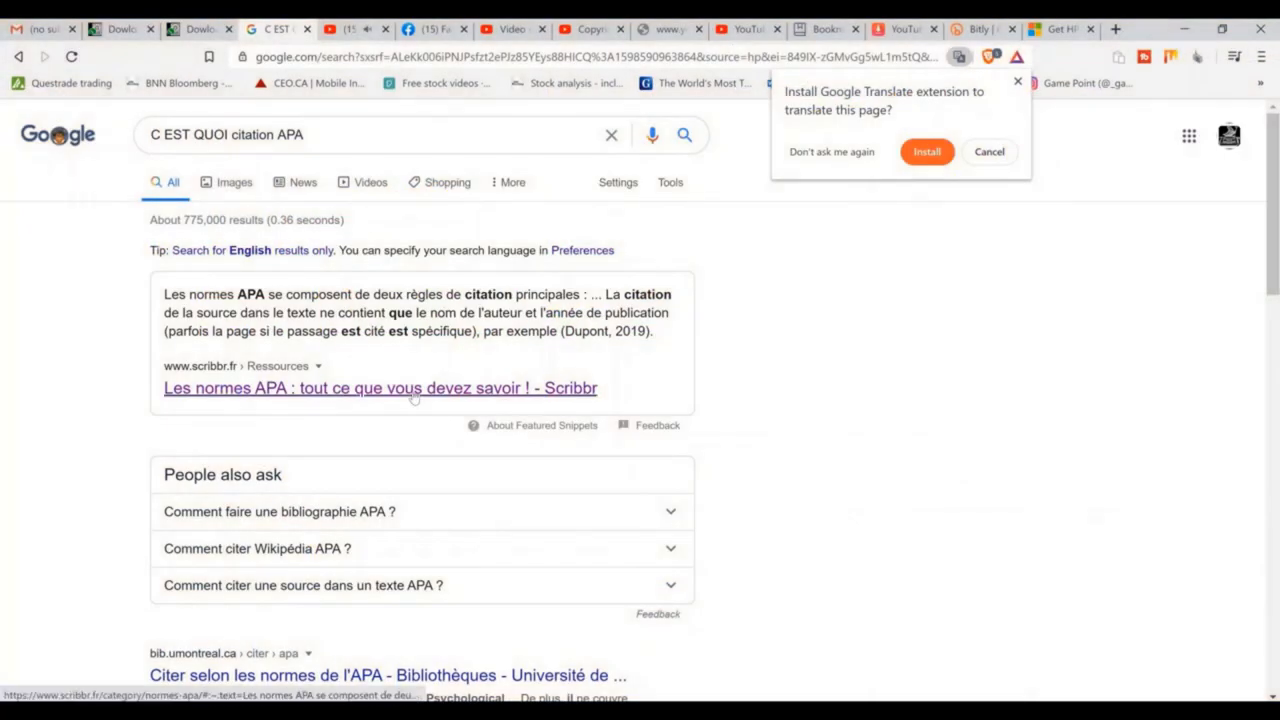
# Step: Open Scribbr's 'Les normes APA' guide from the search results and browse through it
pyautogui.click(380, 388)
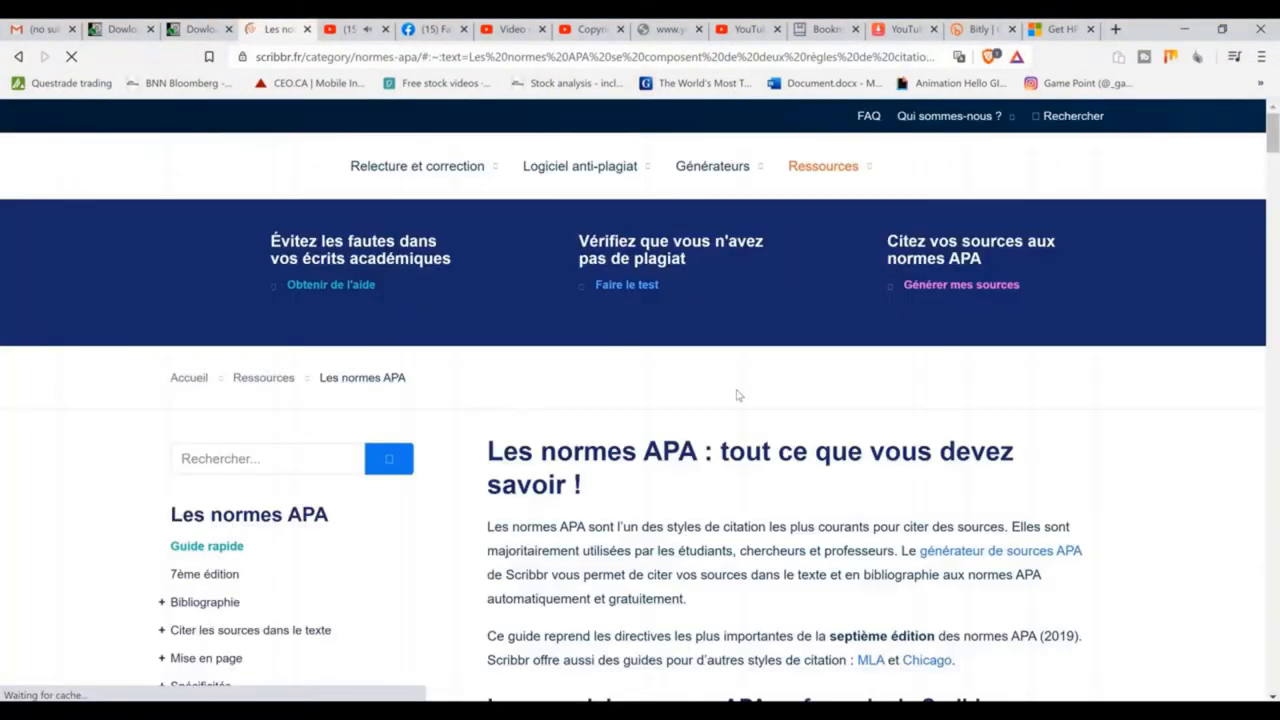
pyautogui.scroll(-3)
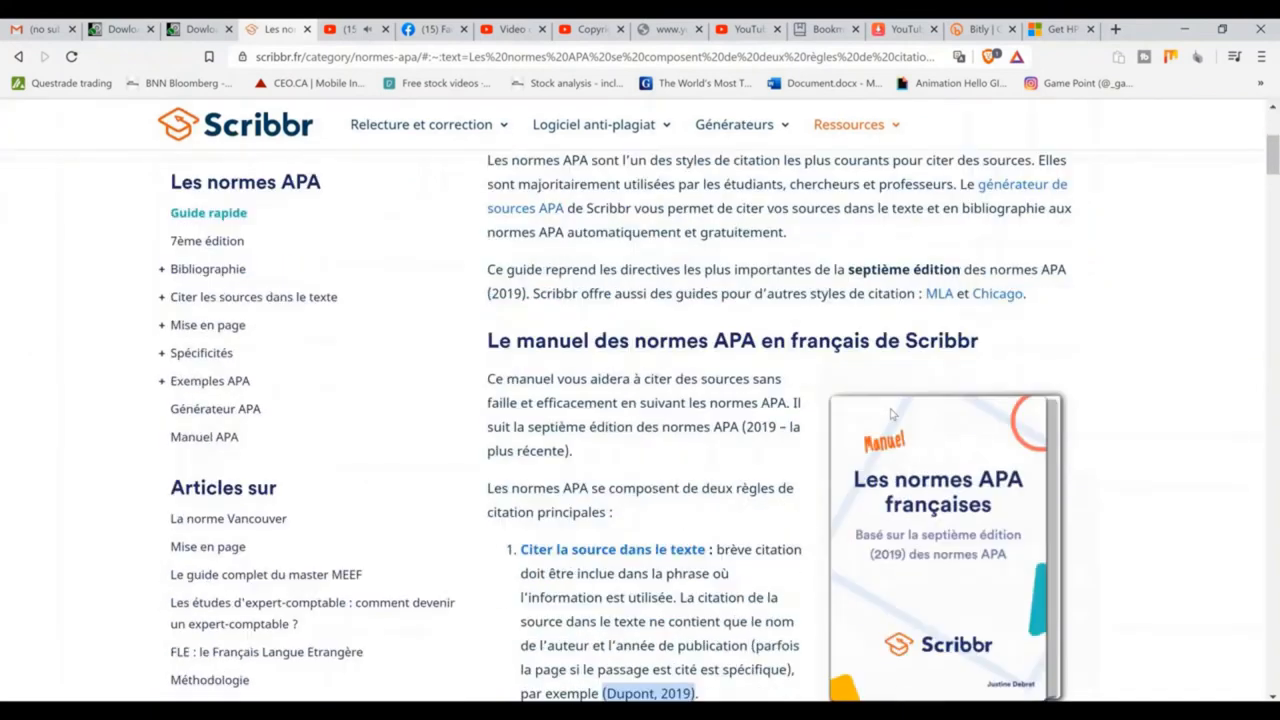
pyautogui.scroll(-3)
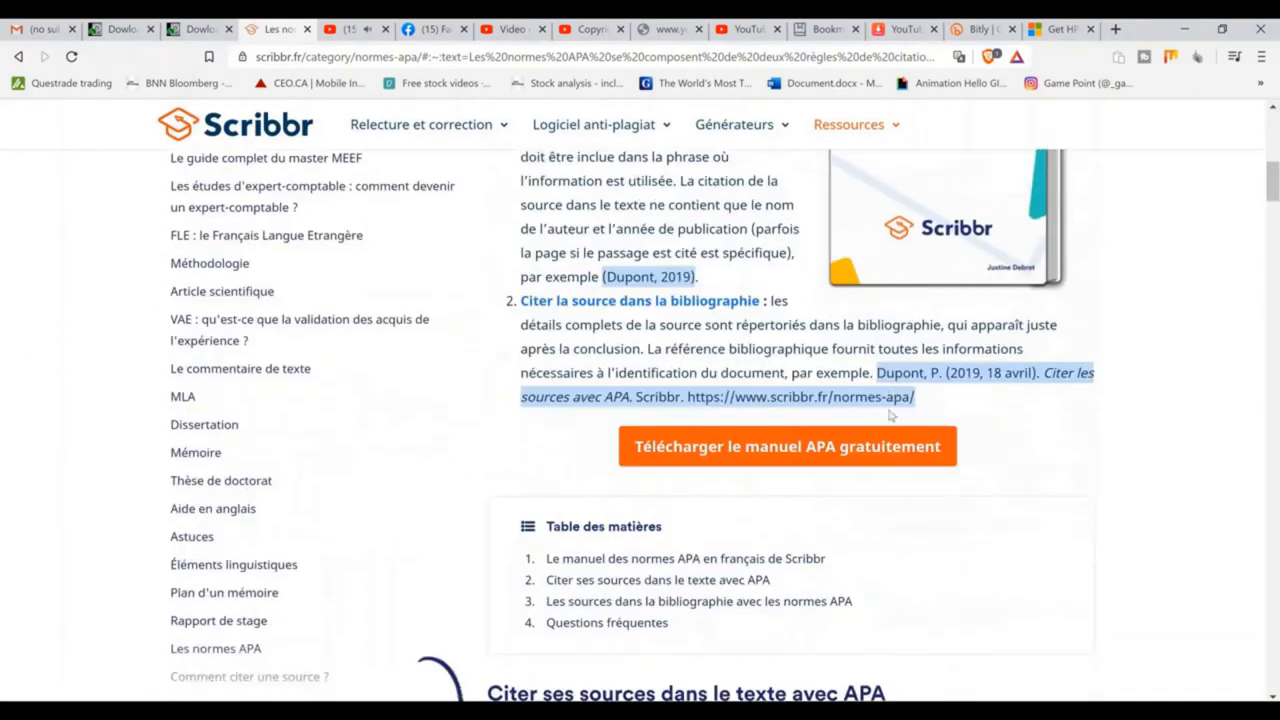
pyautogui.scroll(-3)
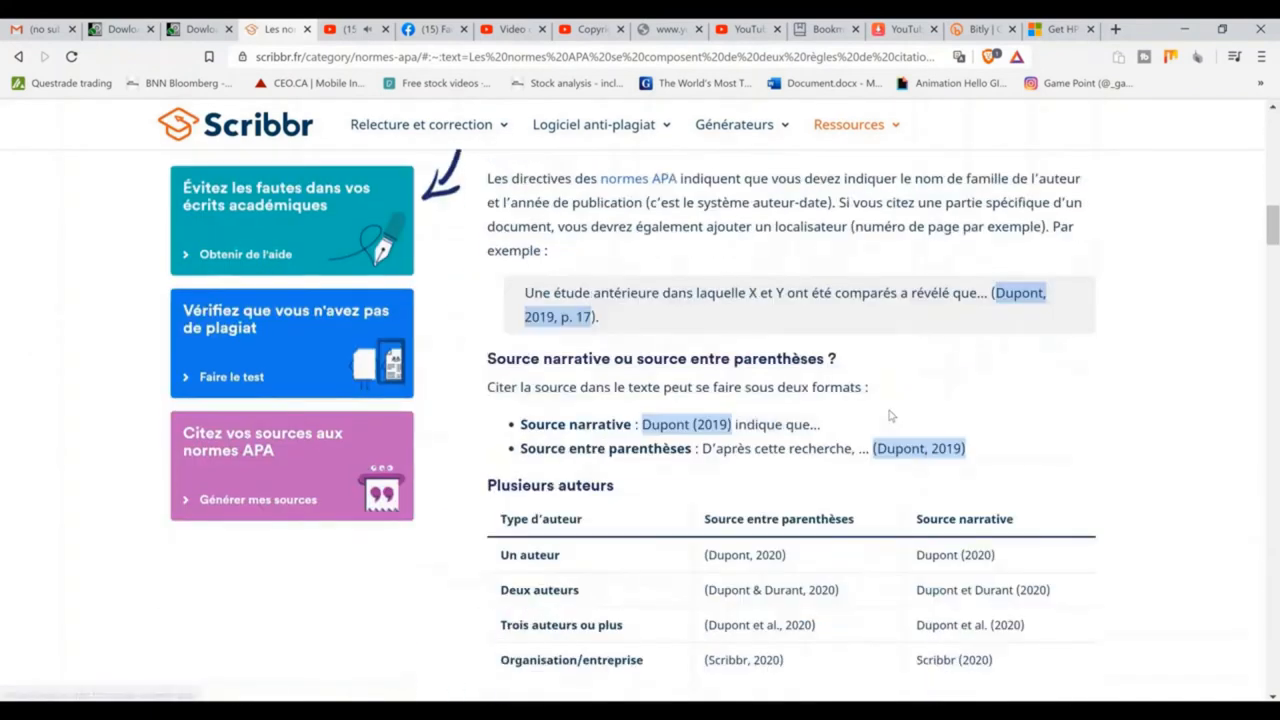
pyautogui.scroll(3)
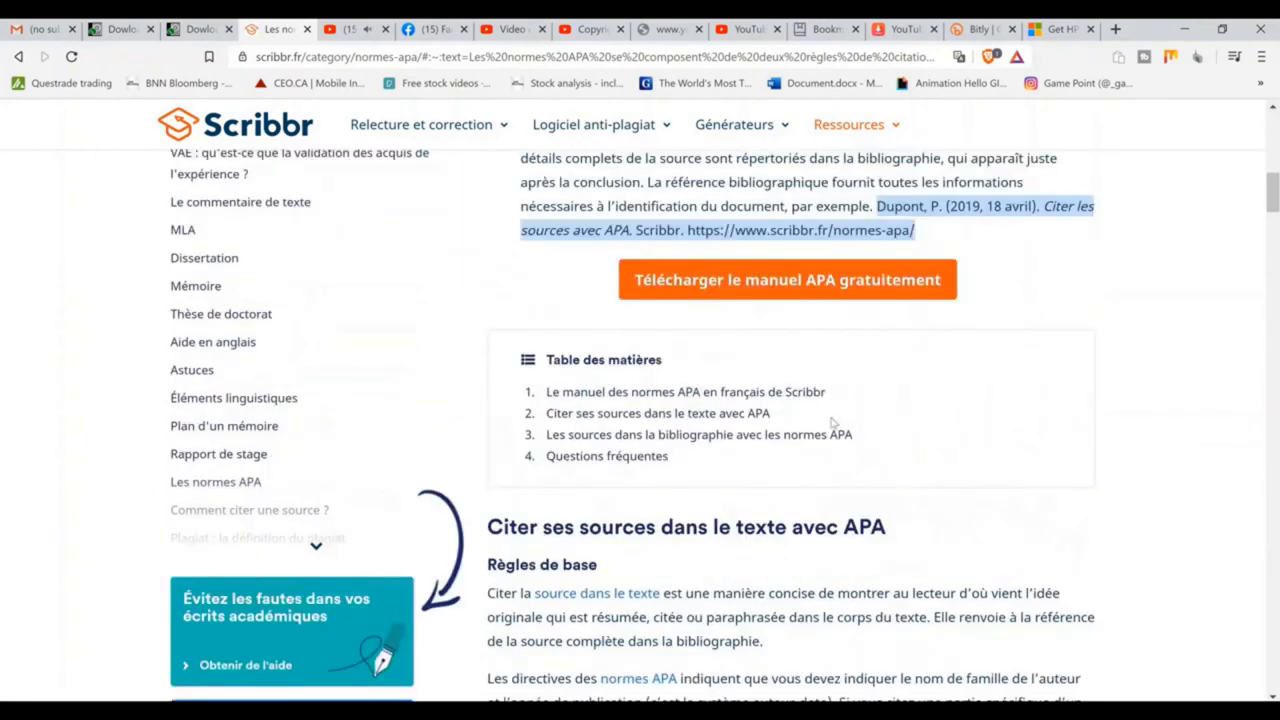
pyautogui.scroll(-3)
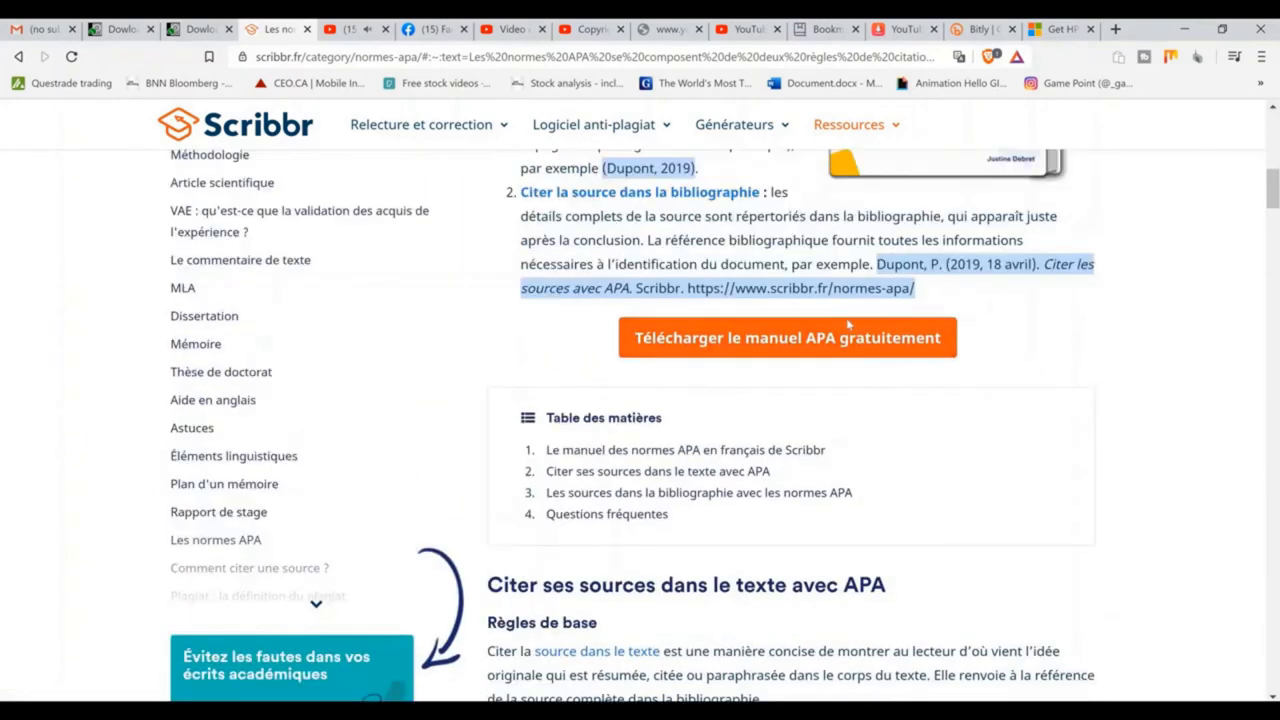
pyautogui.scroll(3)
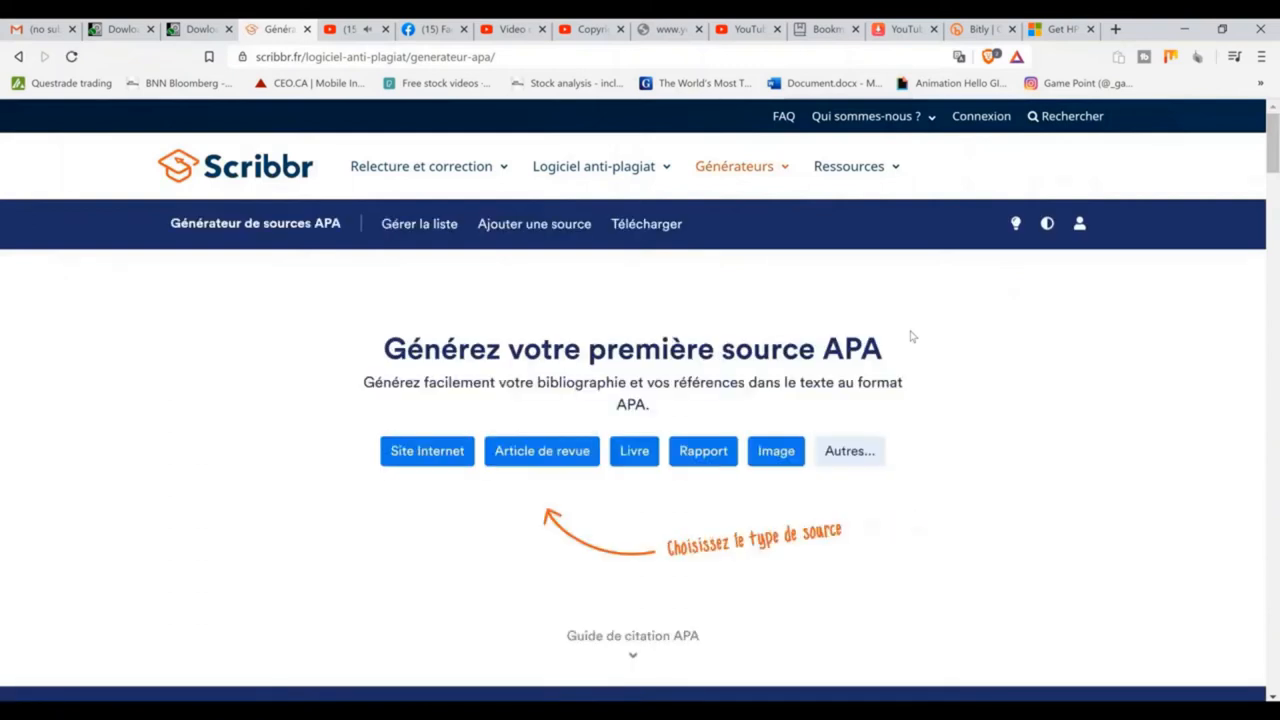
# Step: Copy the L'Étranger Wikipedia article's address and return to the Scribbr generator
pyautogui.scroll(-3)
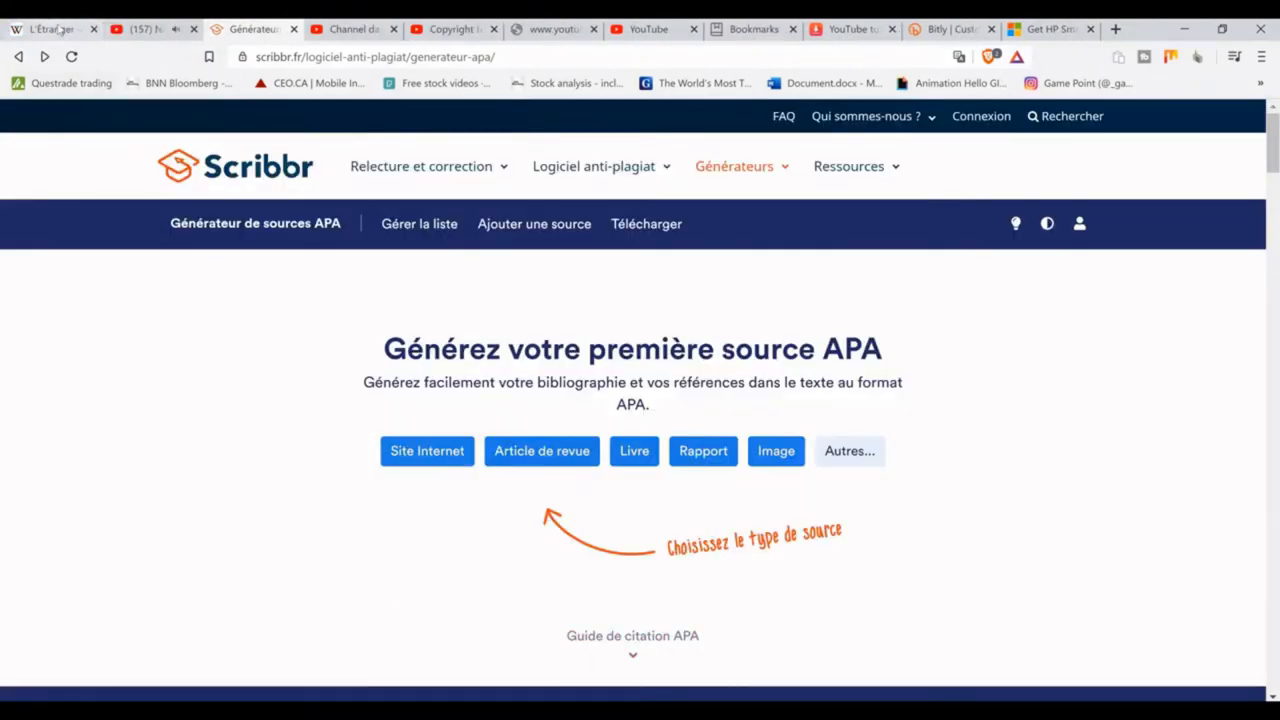
pyautogui.click(56, 28)
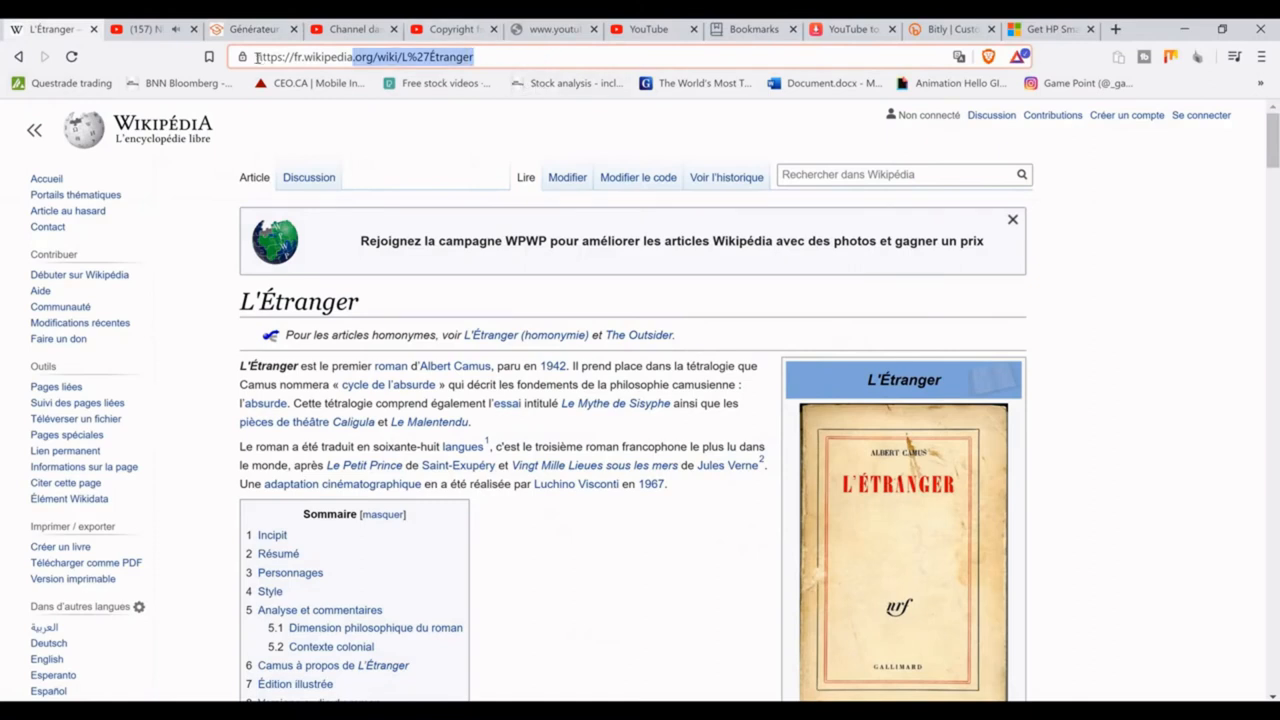
pyautogui.rightClick(360, 56)
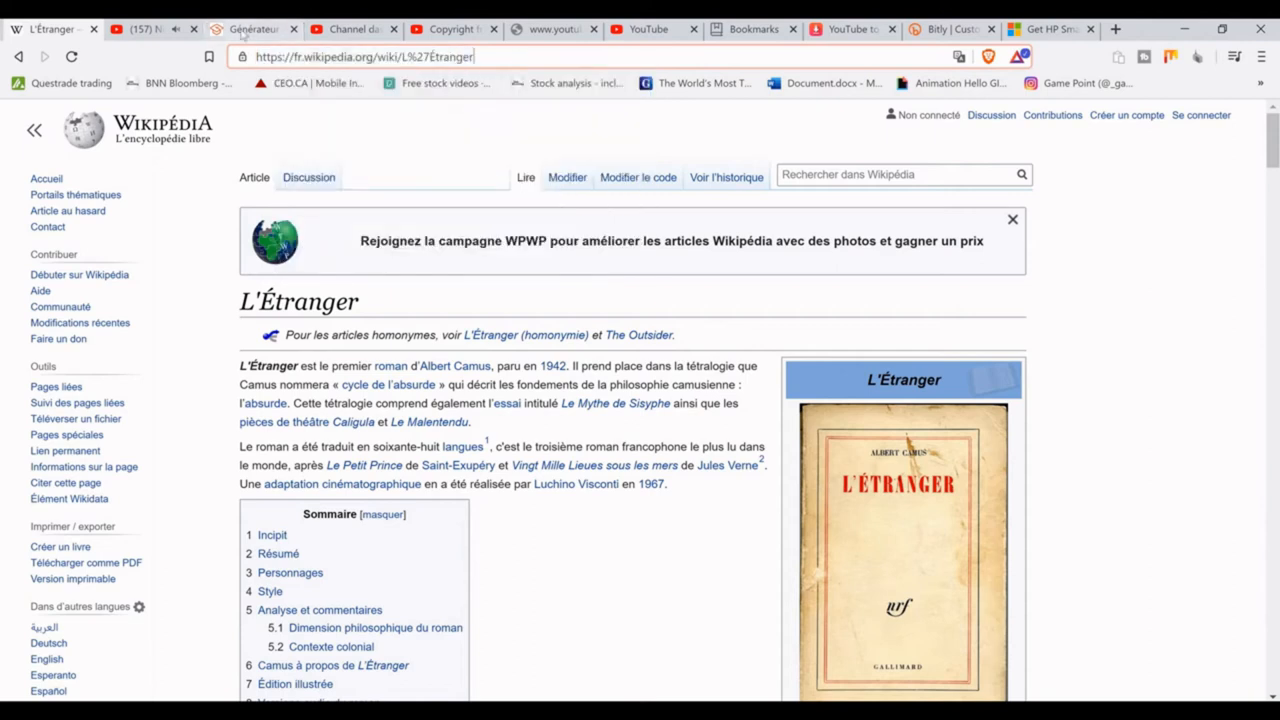
pyautogui.click(252, 28)
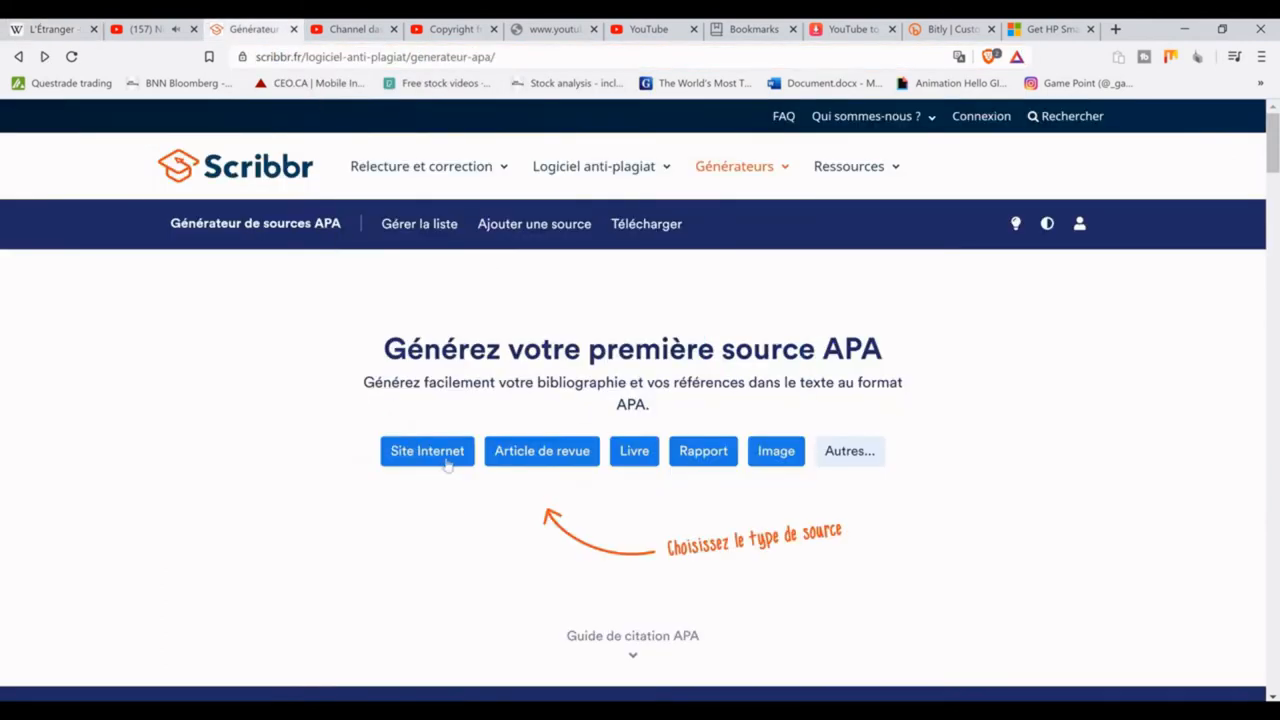
# Step: Start an 'Article de revue' citation, look up the pasted address, then return to the source types
pyautogui.click(428, 450)
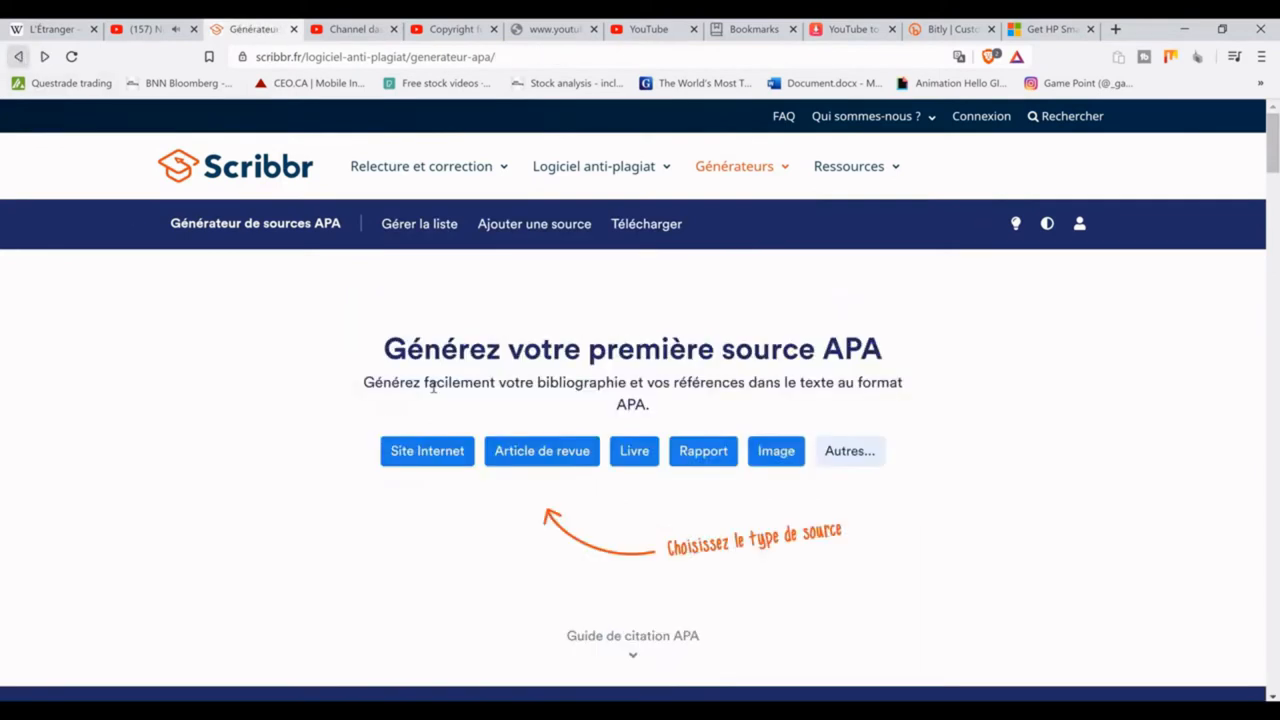
pyautogui.click(540, 450)
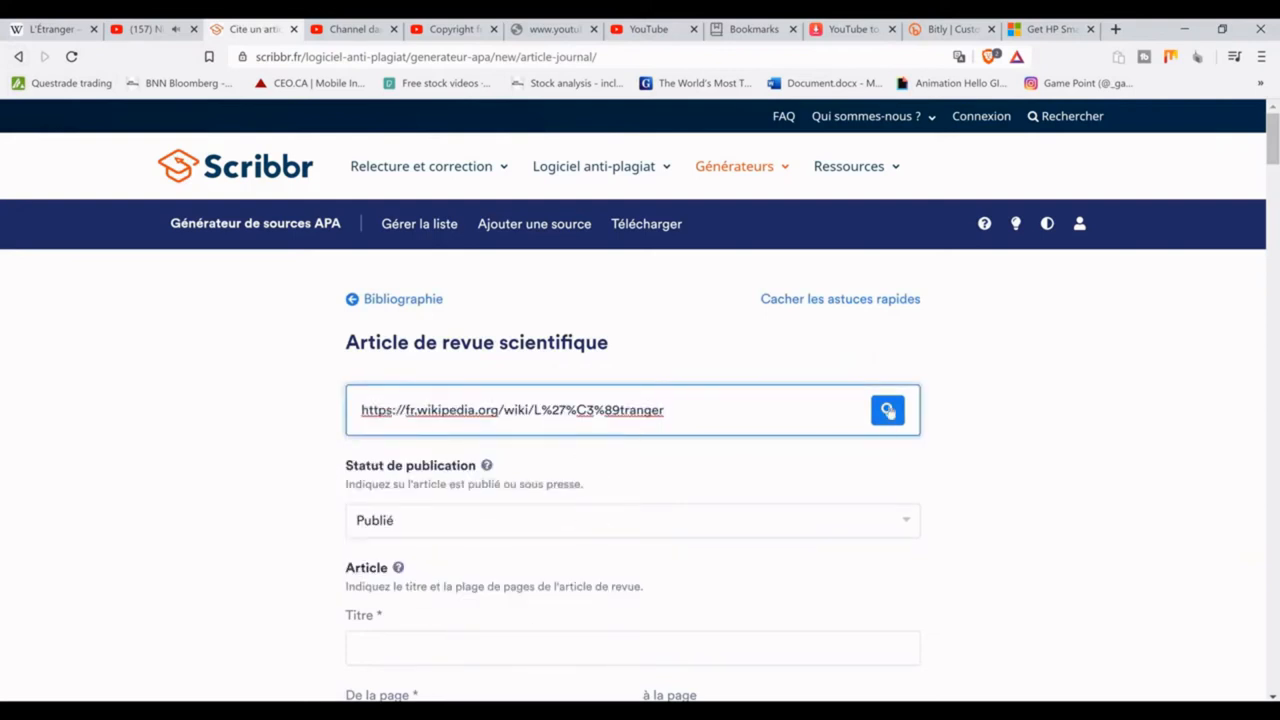
pyautogui.click(886, 410)
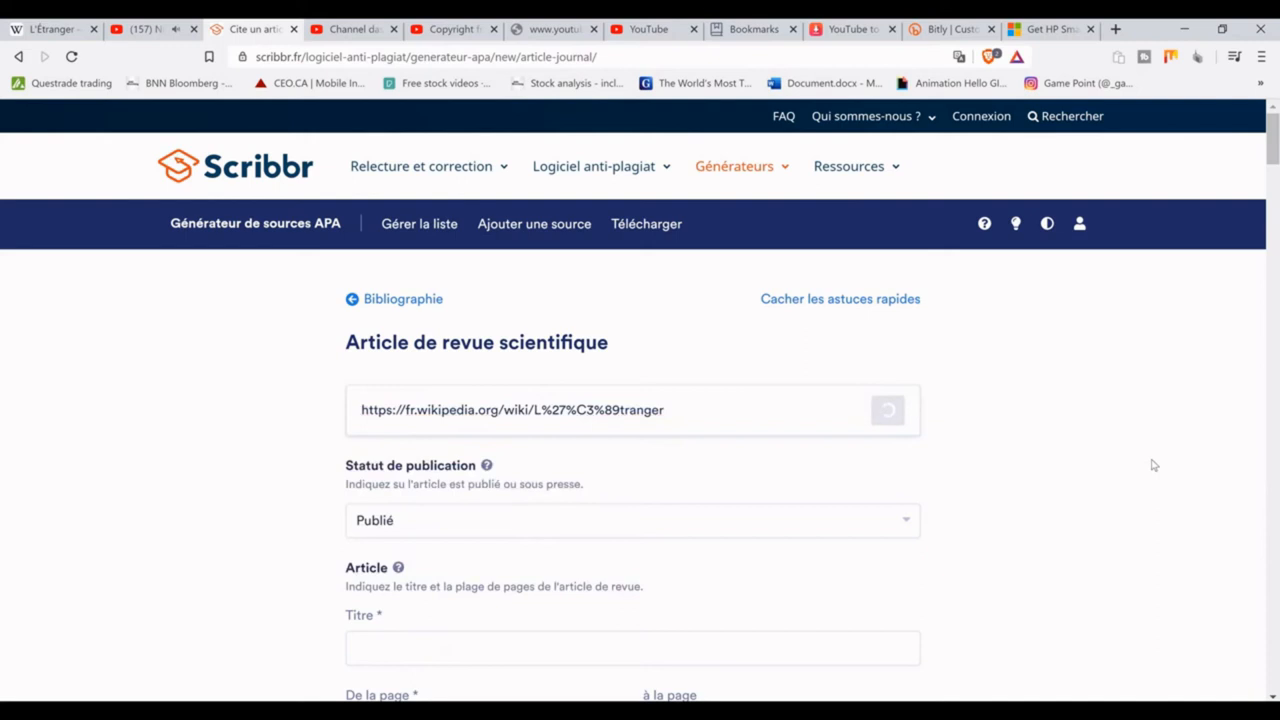
pyautogui.click(734, 166)
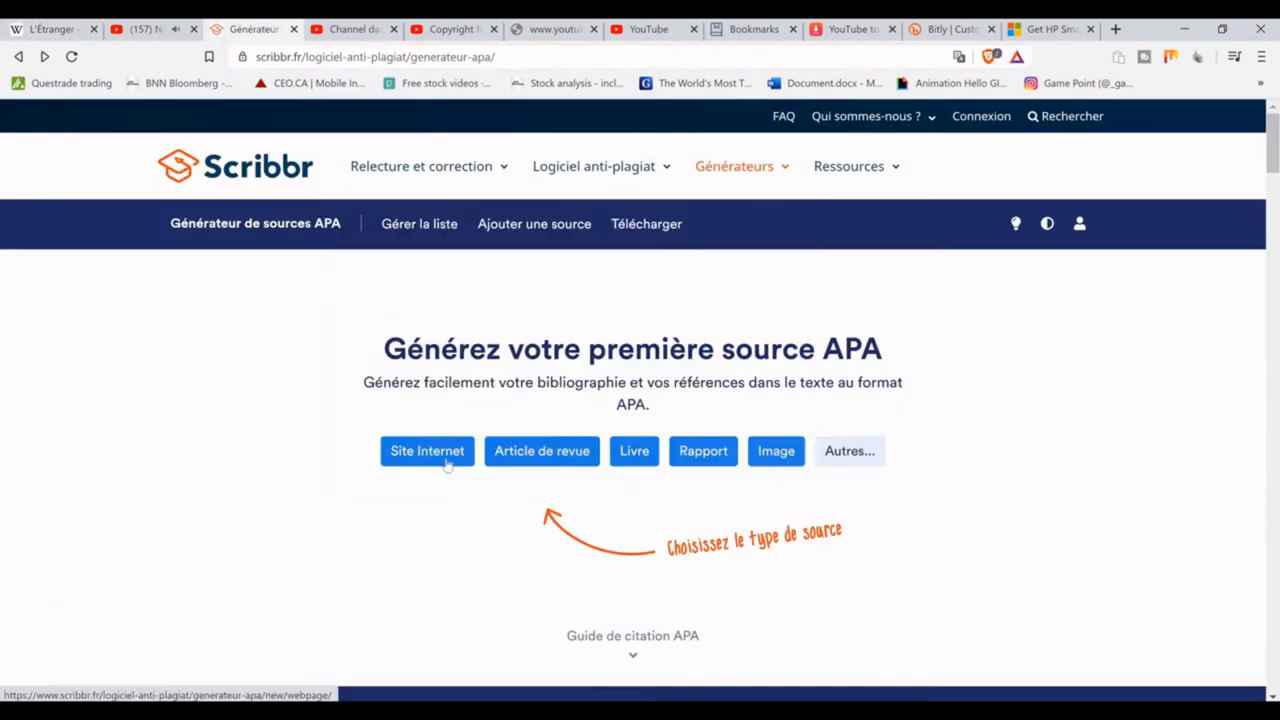
# Step: Start a fresh journal article citation and paste the copied address into its search field
pyautogui.click(428, 450)
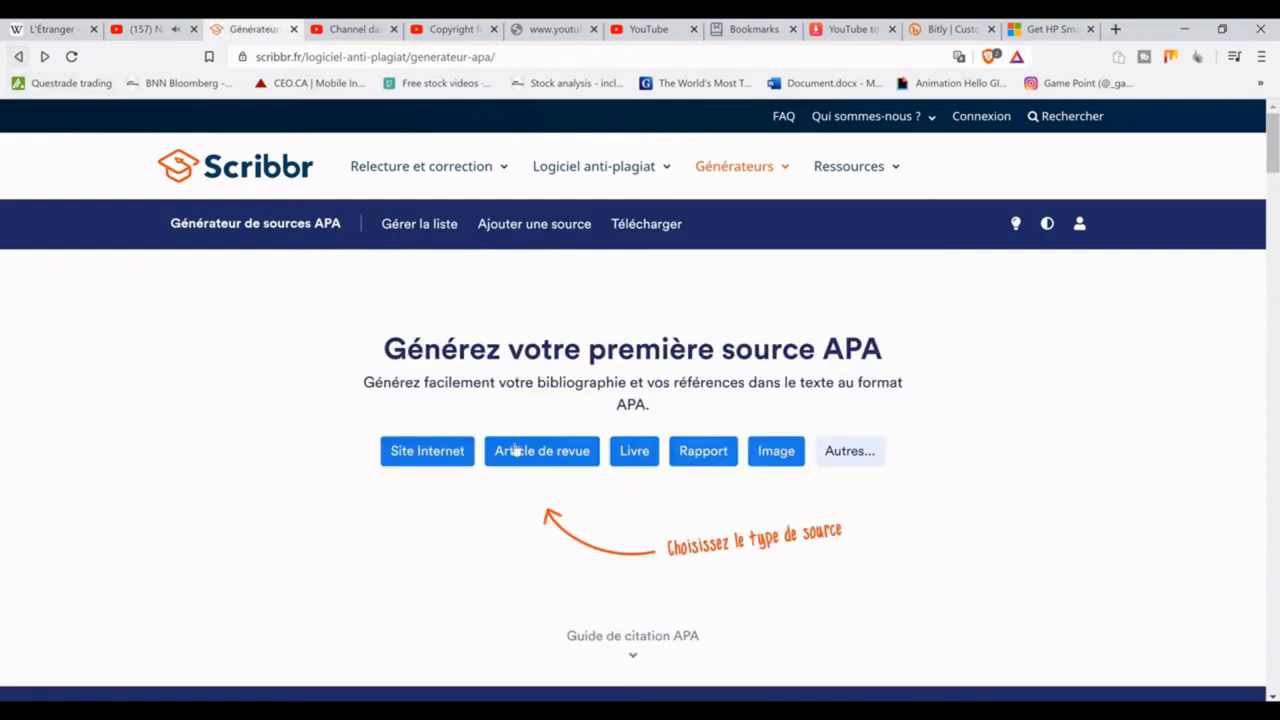
pyautogui.click(540, 452)
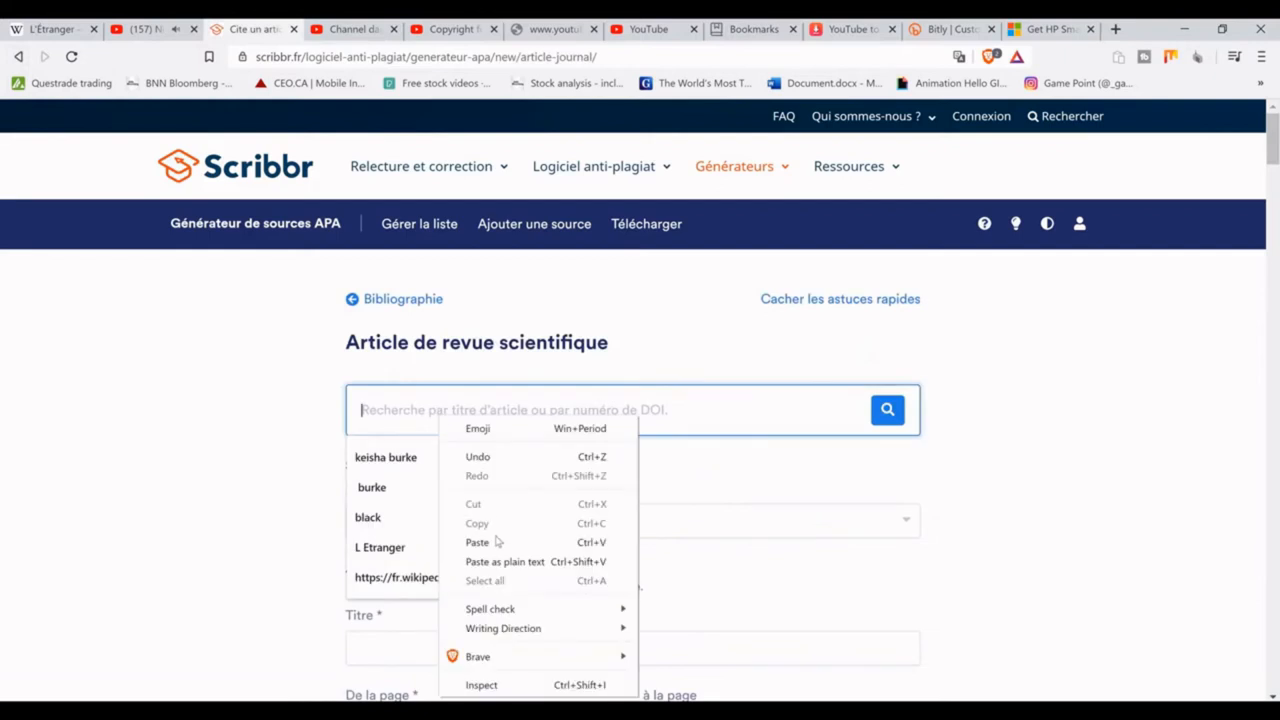
pyautogui.click(476, 542)
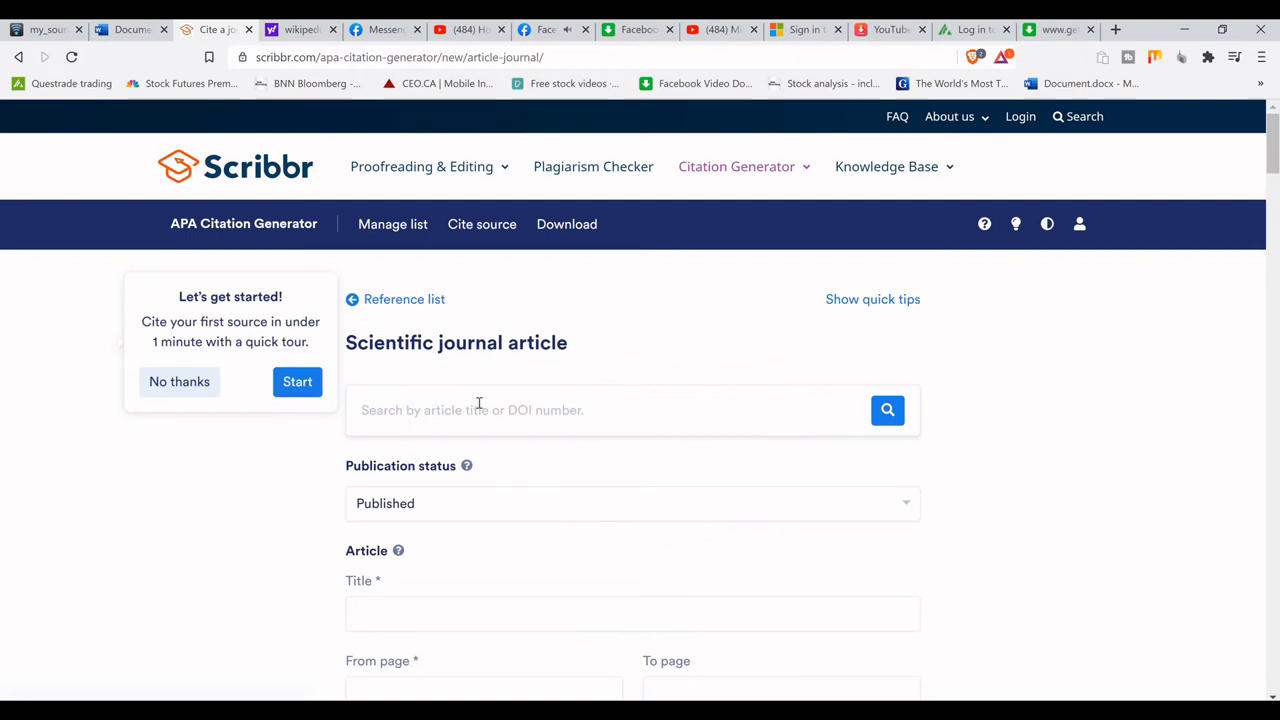
# Step: Search the pasted title, choose the 1937 Australian Quarterly article and copy its details
pyautogui.rightClick(478, 410)
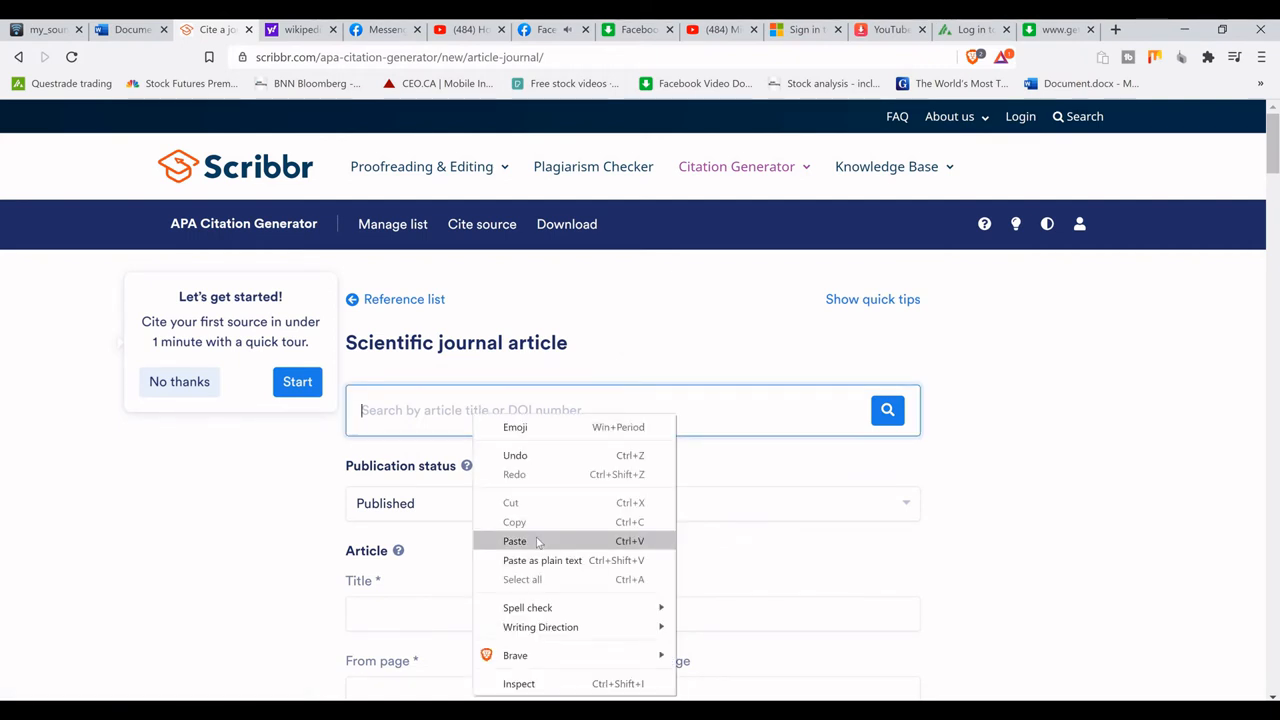
pyautogui.click(514, 540)
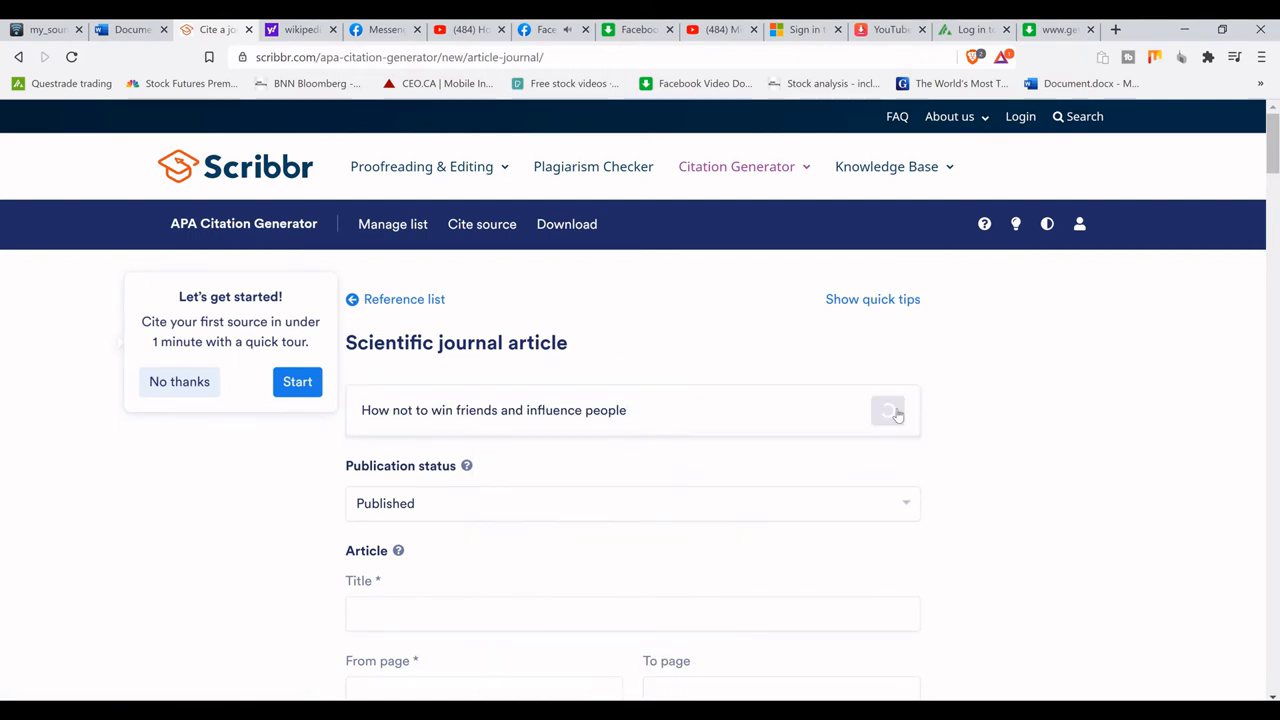
pyautogui.click(888, 410)
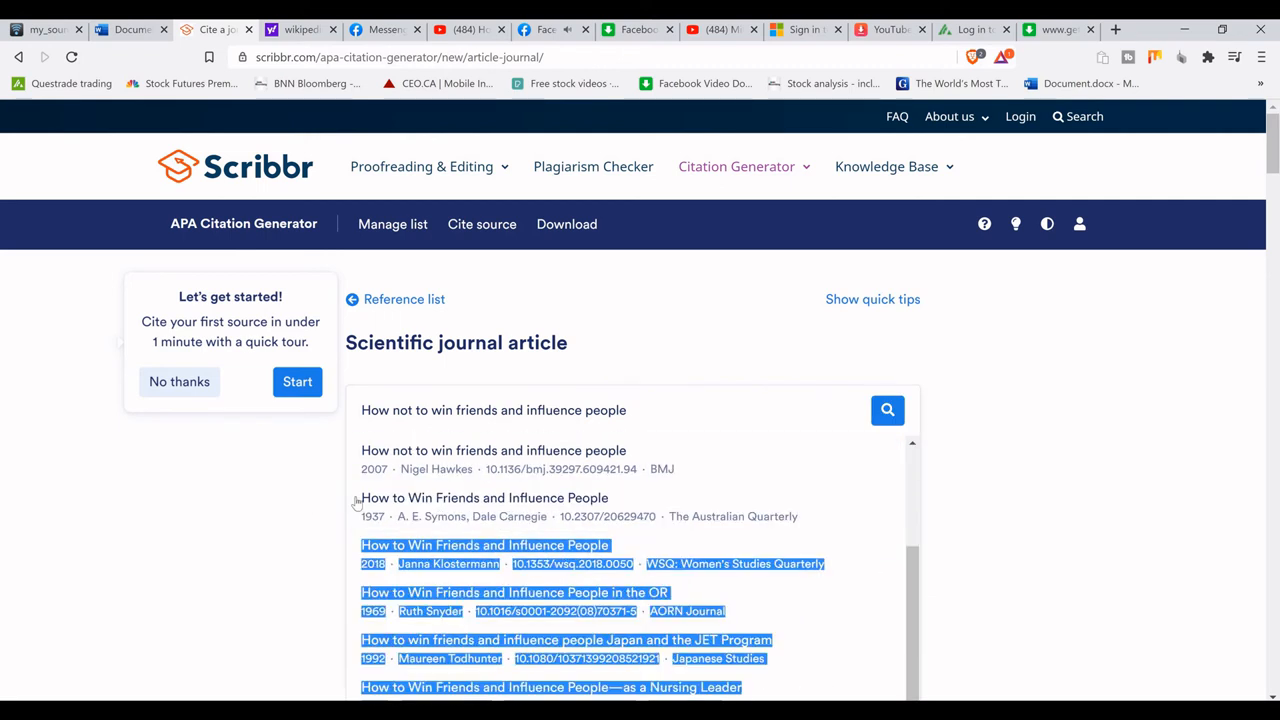
pyautogui.click(484, 496)
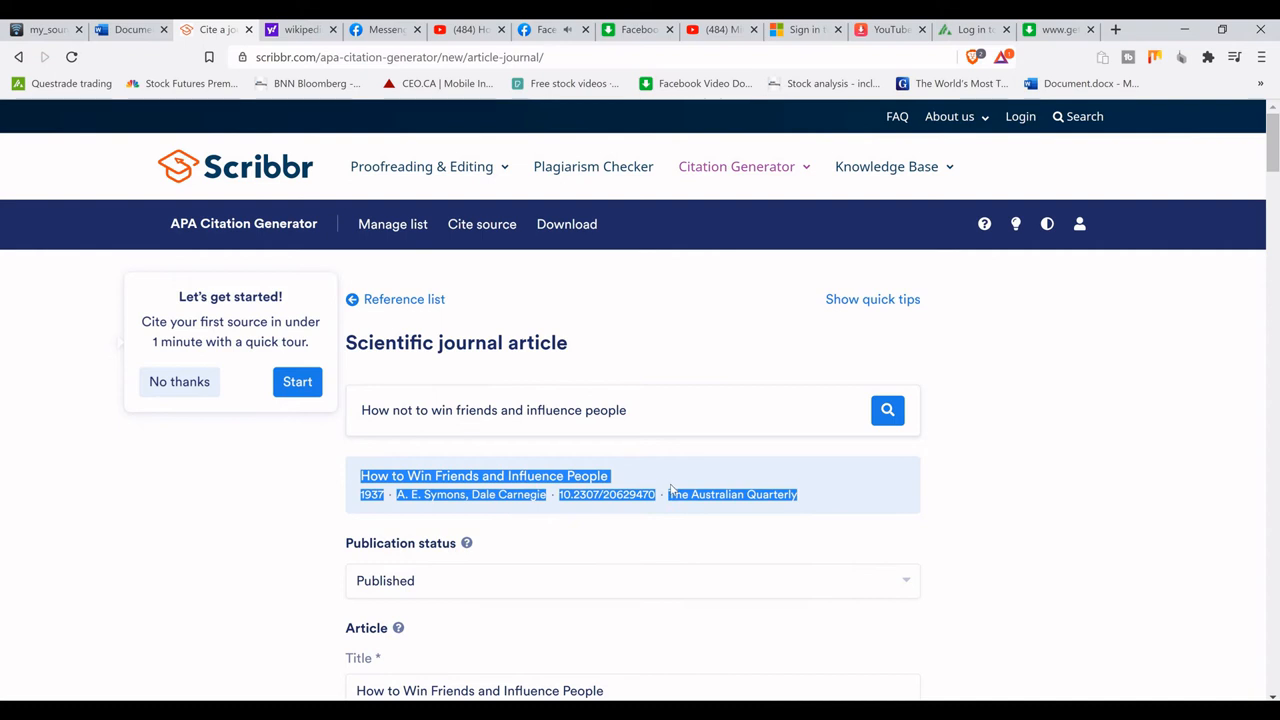
pyautogui.click(632, 486)
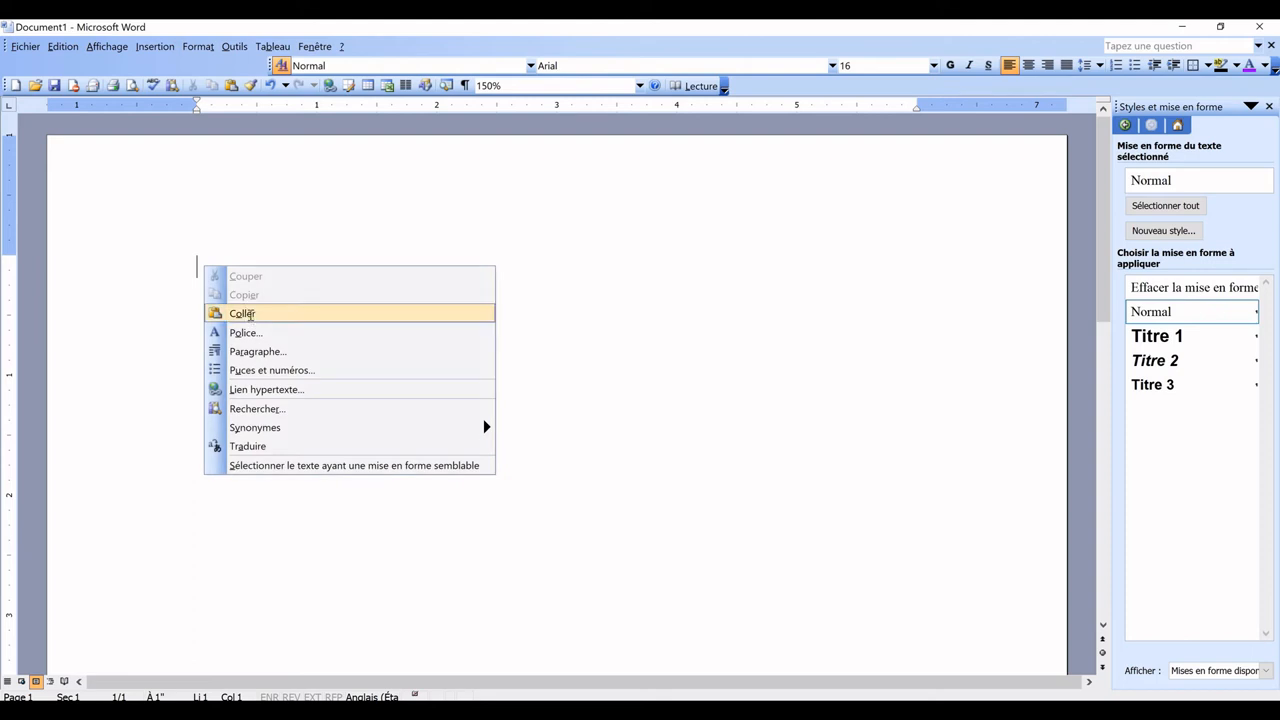
# Step: Paste the 1937 Symons and Carnegie article details into the blank document and select them
pyautogui.click(240, 312)
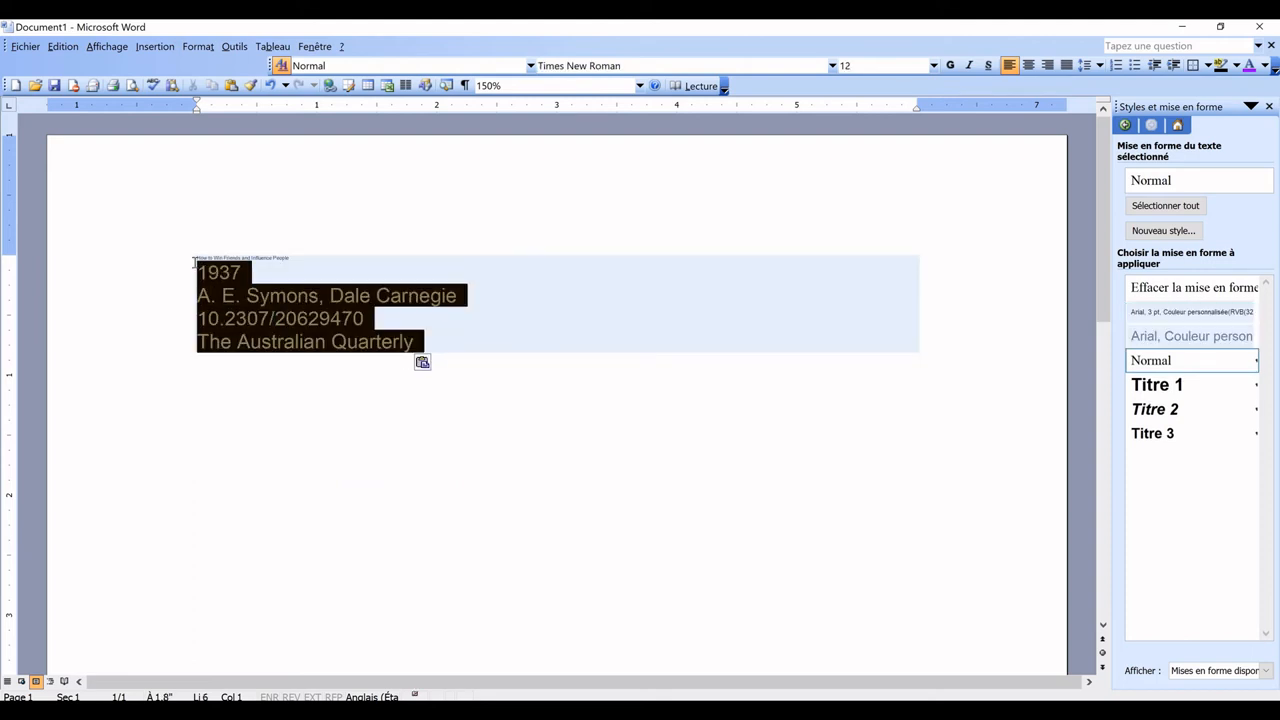
pyautogui.click(1192, 336)
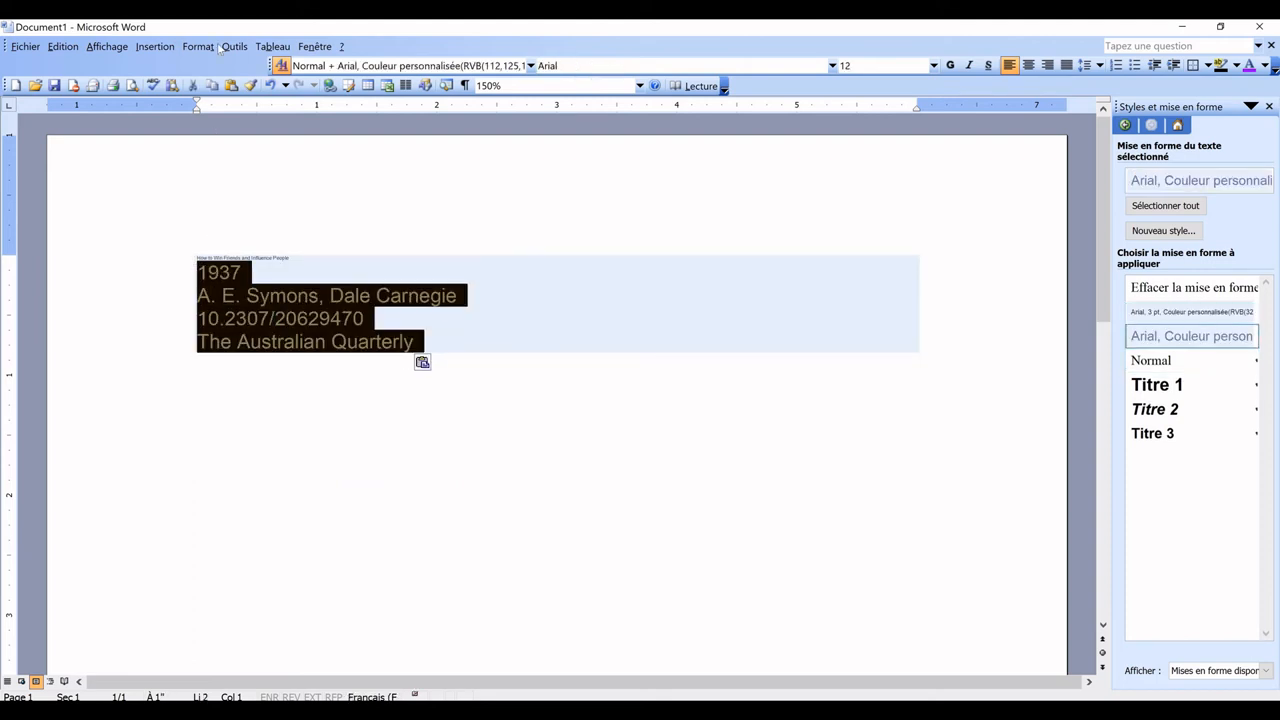
pyautogui.click(196, 46)
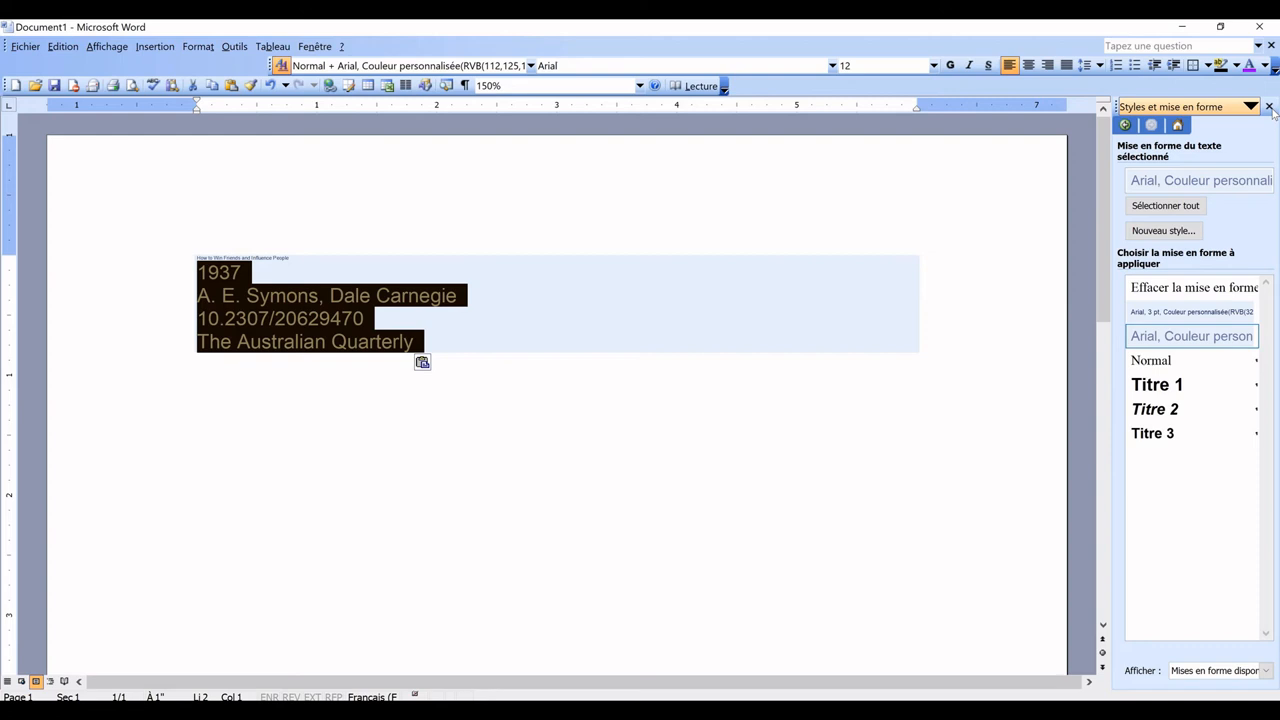
# Step: Clear the citation's Arial web formatting via Styles et mise en forme > Effacer la mise en forme
pyautogui.click(1268, 108)
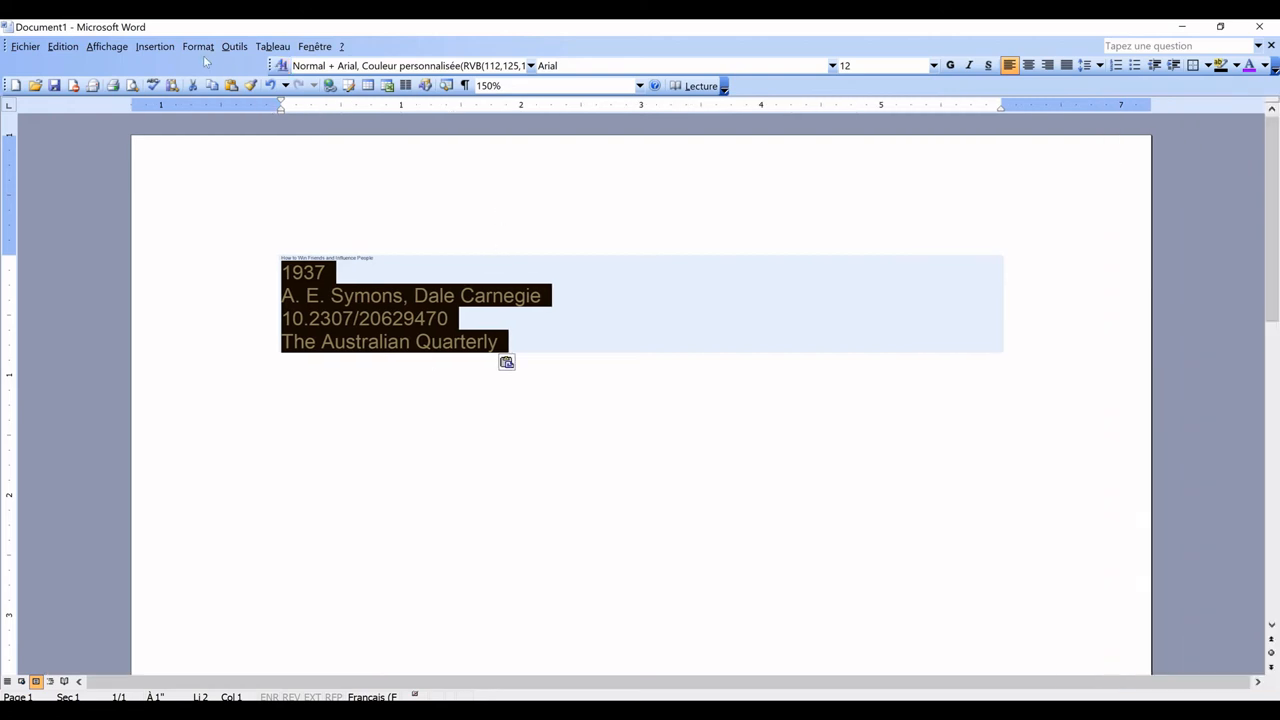
pyautogui.click(196, 46)
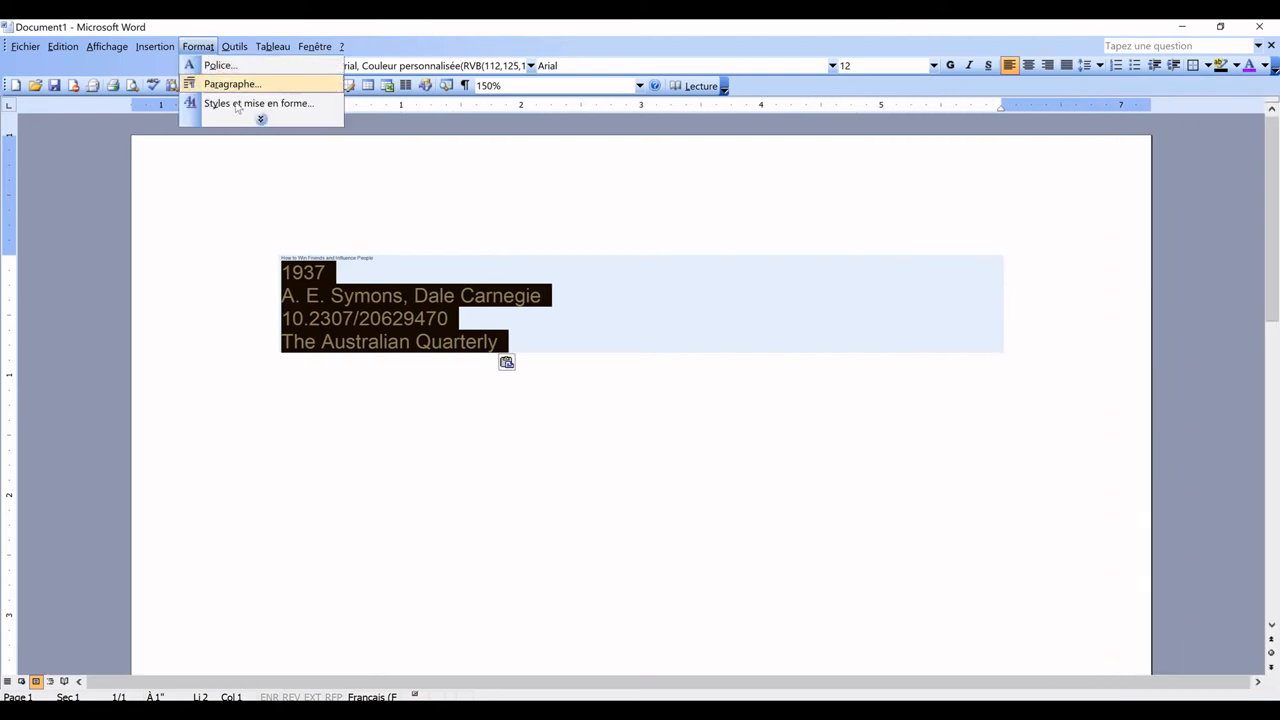
pyautogui.click(258, 104)
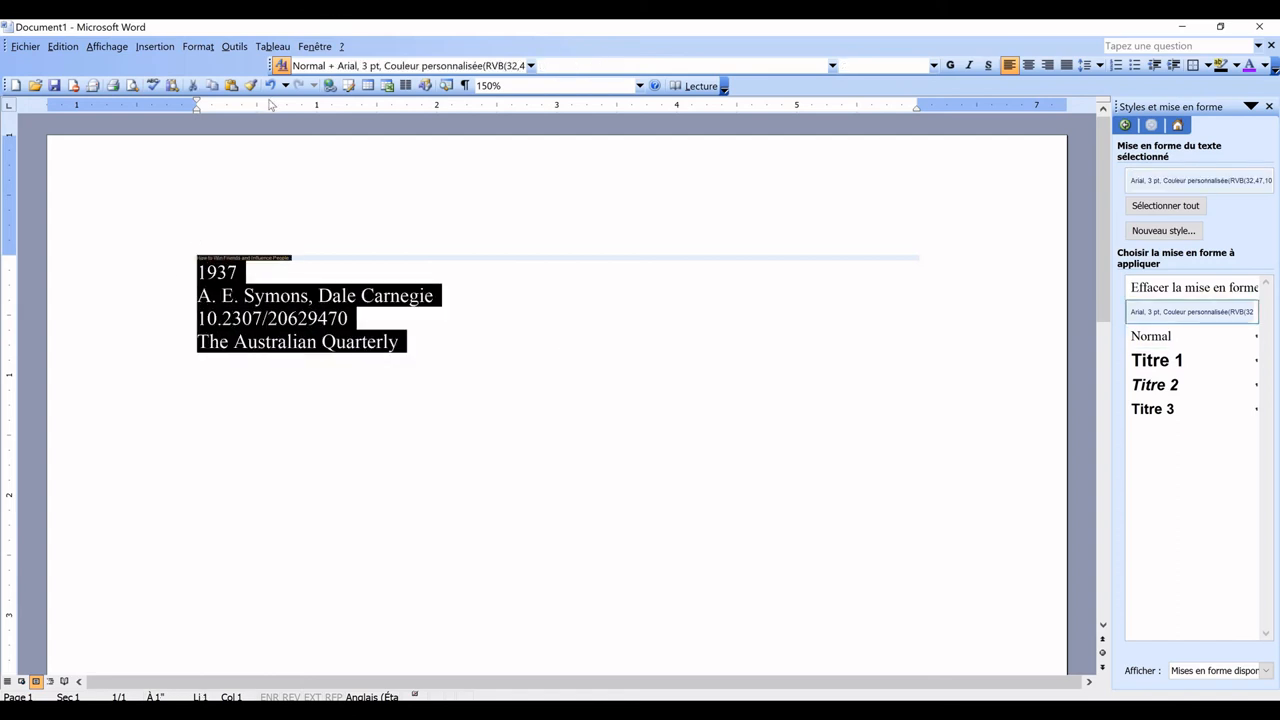
pyautogui.click(1150, 336)
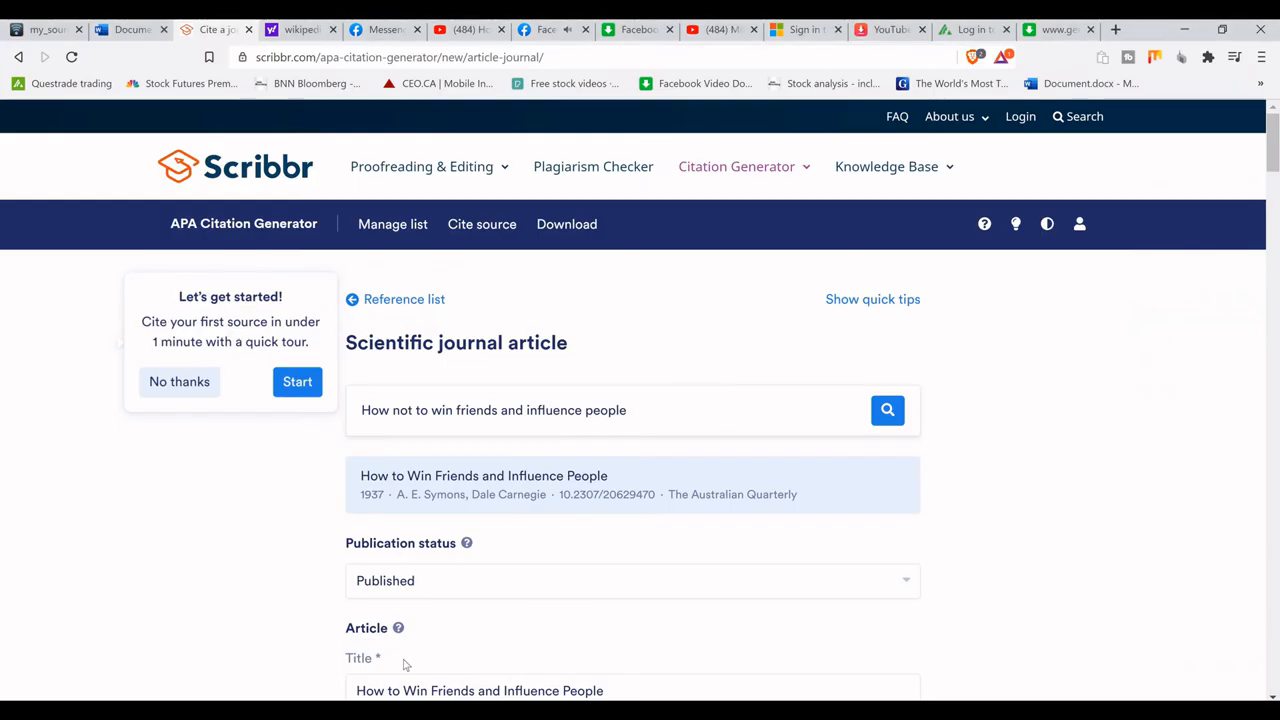
# Step: Switch to the blank Word Online document and bring up its paste options
pyautogui.click(130, 30)
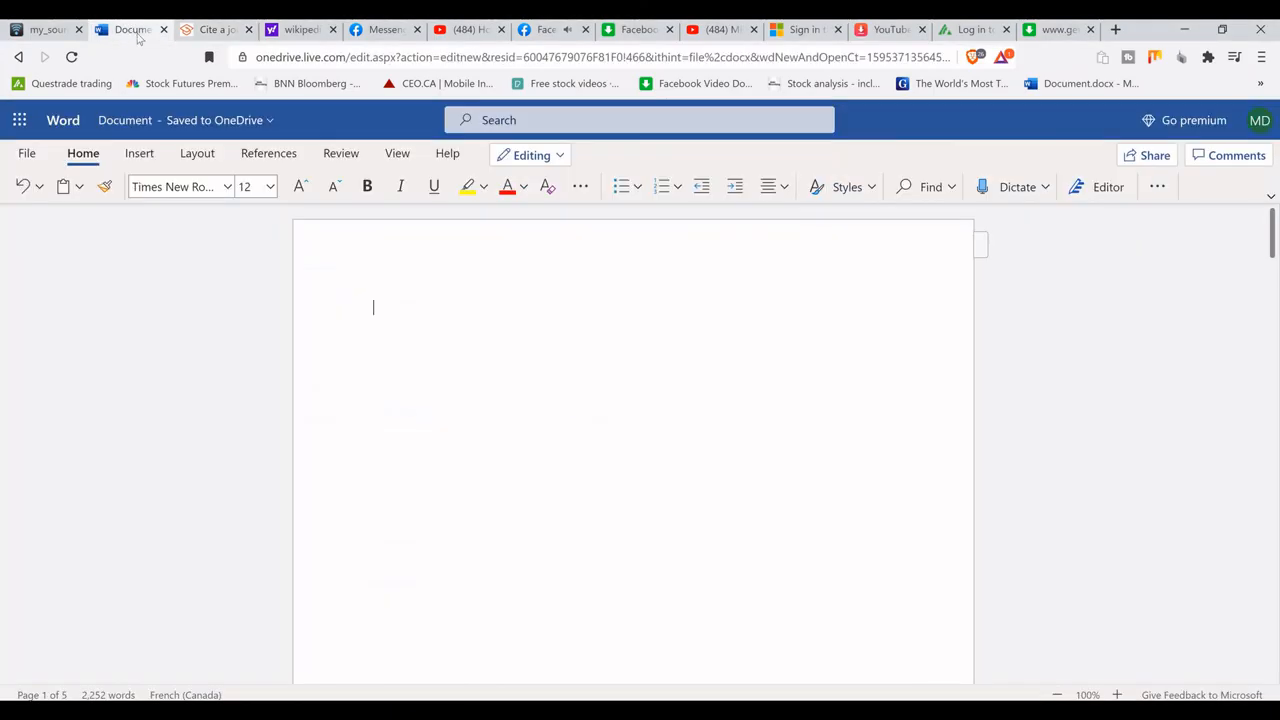
pyautogui.moveTo(64, 188)
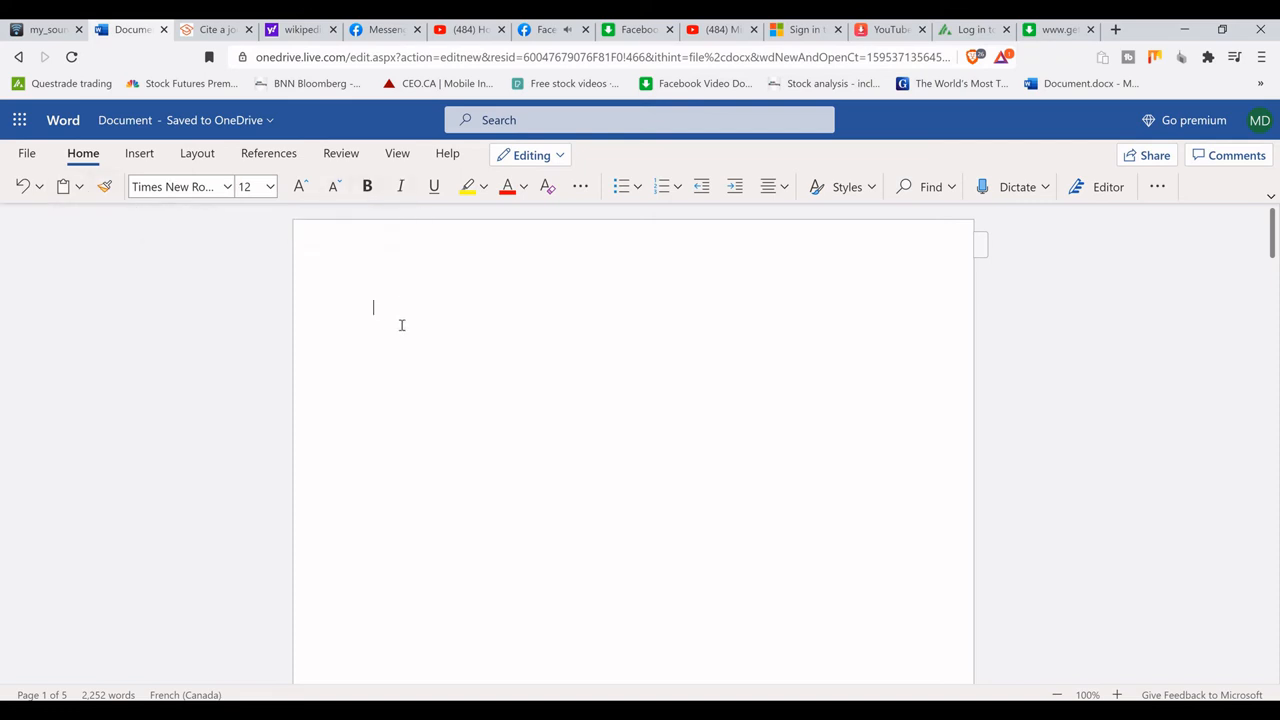
pyautogui.rightClick(372, 308)
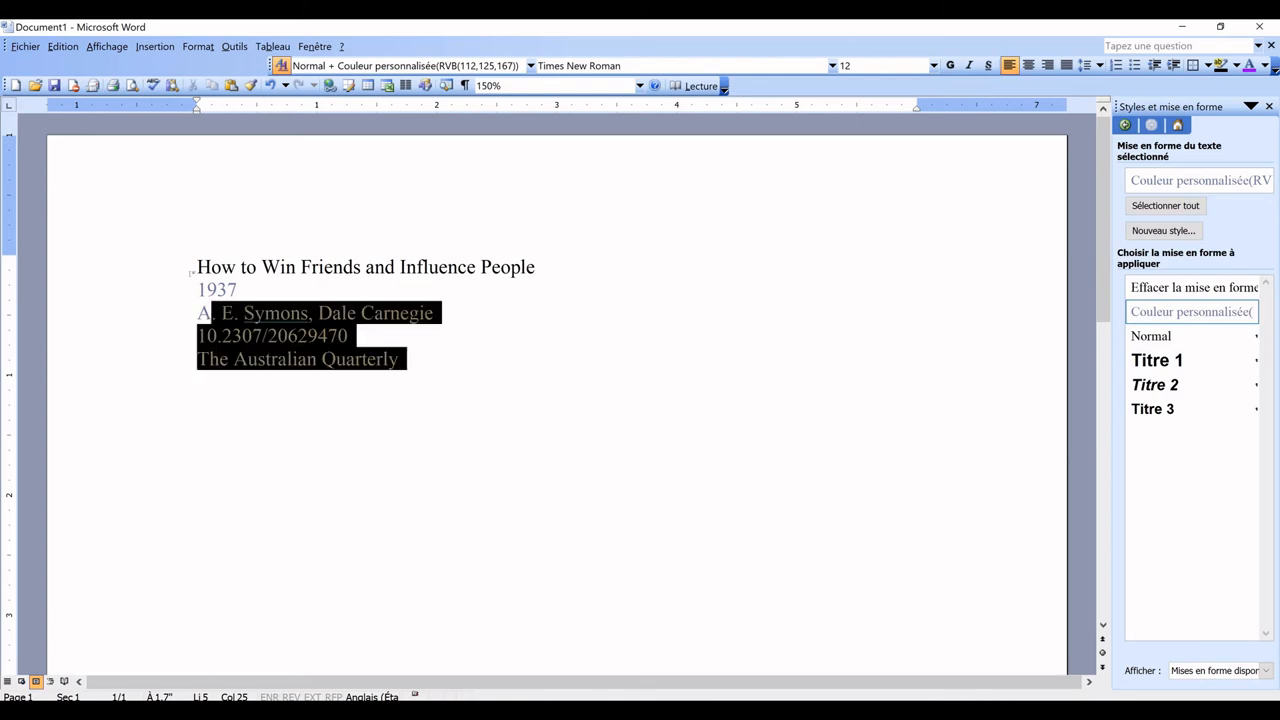
# Step: Paste the article details into Word Online and clear their grey web formatting
pyautogui.rightClick(364, 266)
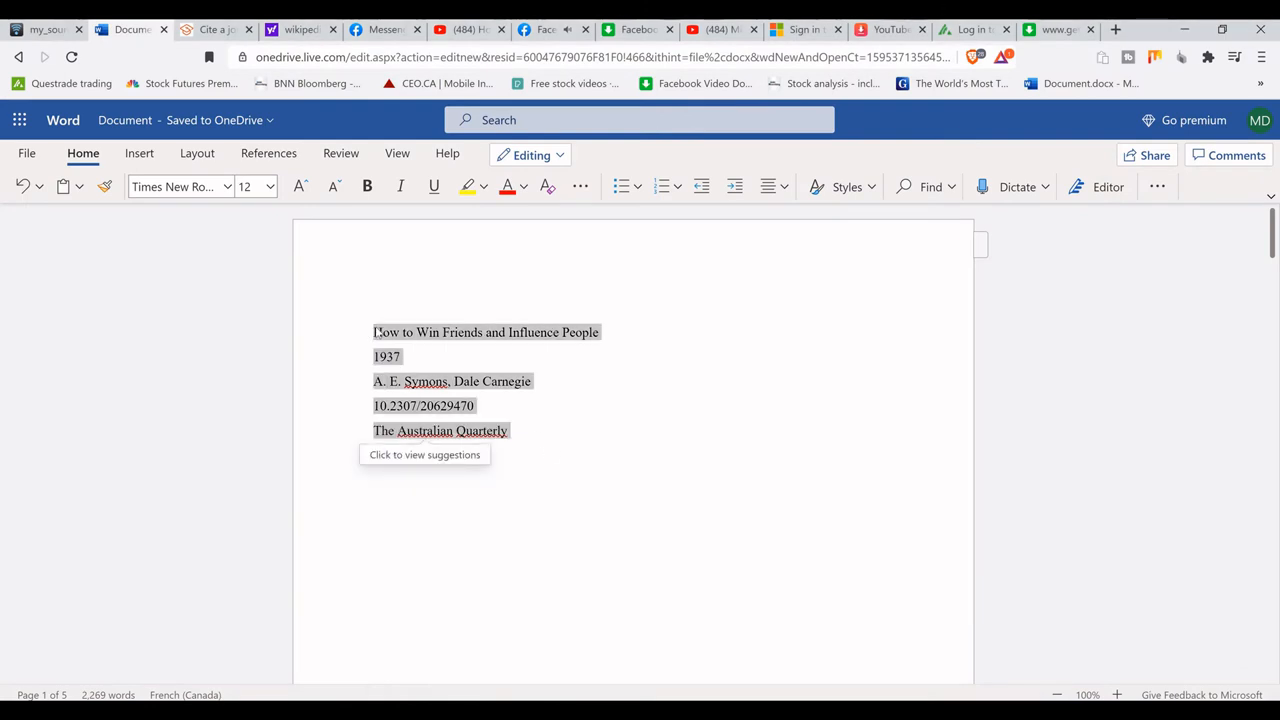
pyautogui.rightClick(440, 390)
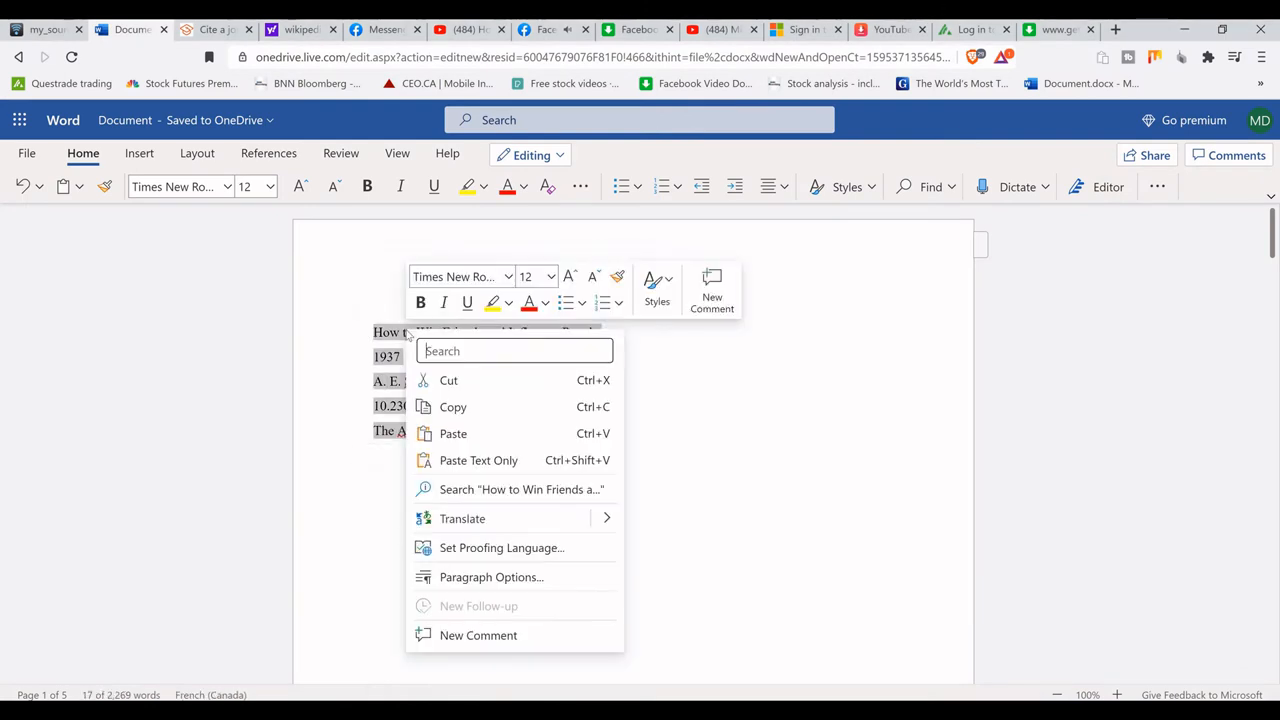
pyautogui.moveTo(452, 432)
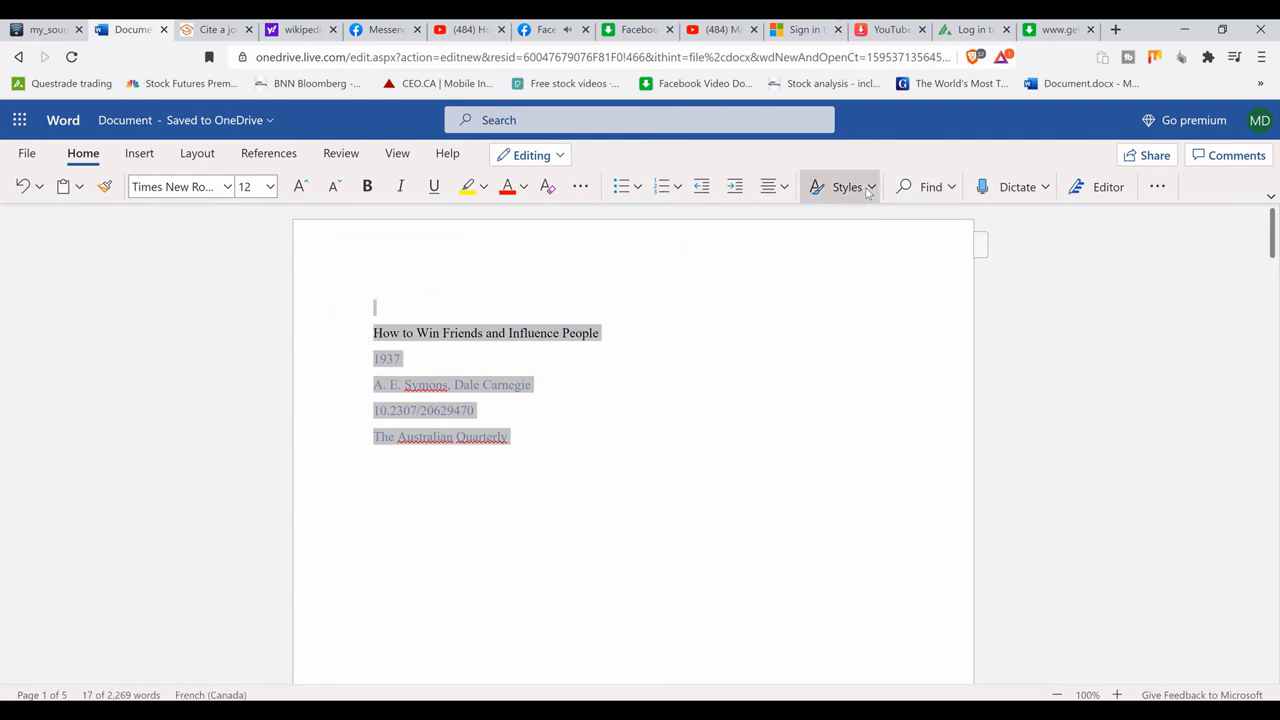
pyautogui.click(848, 188)
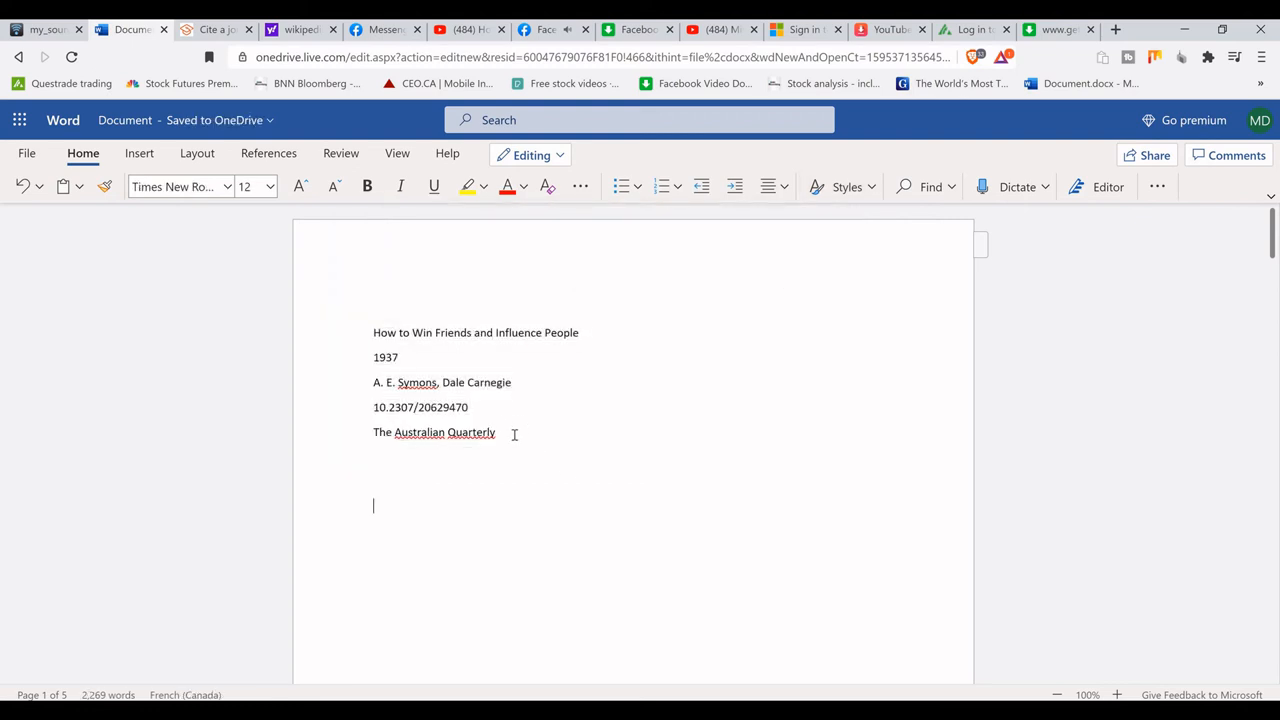
# Step: Select the whole cleaned-up citation and delete it
pyautogui.moveTo(372, 332); pyautogui.dragTo(496, 432)
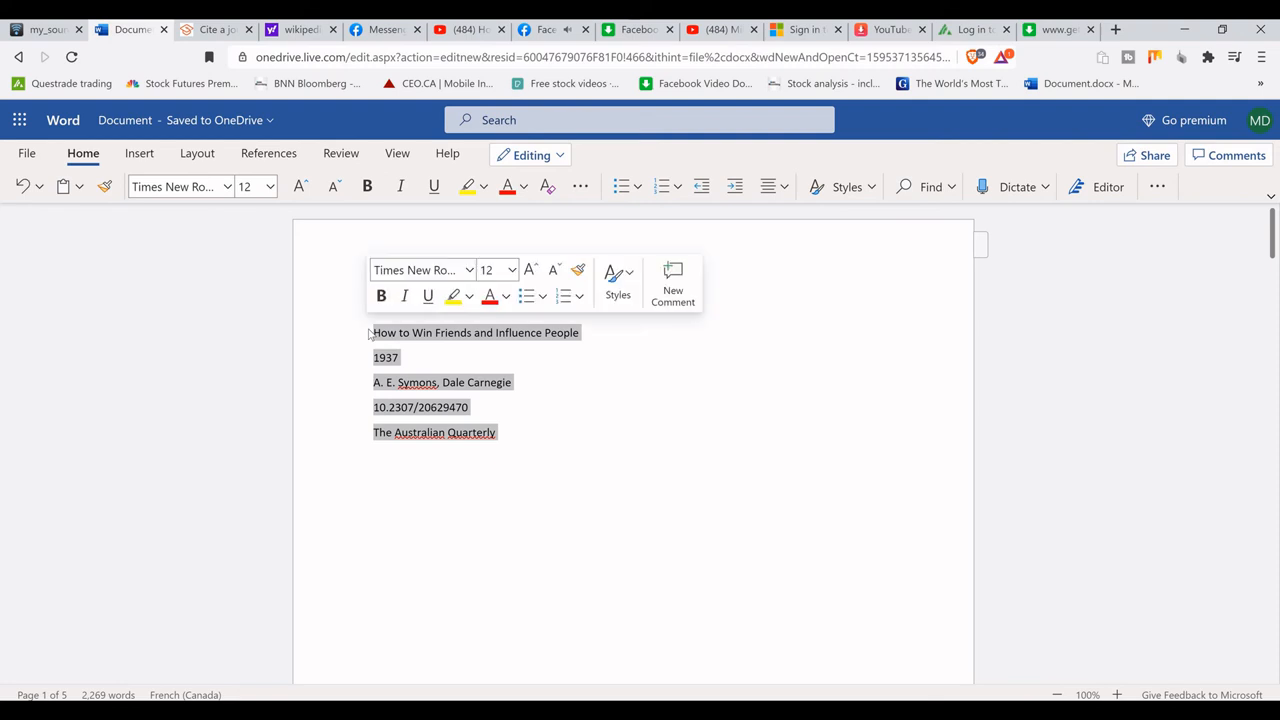
pyautogui.press('Delete')
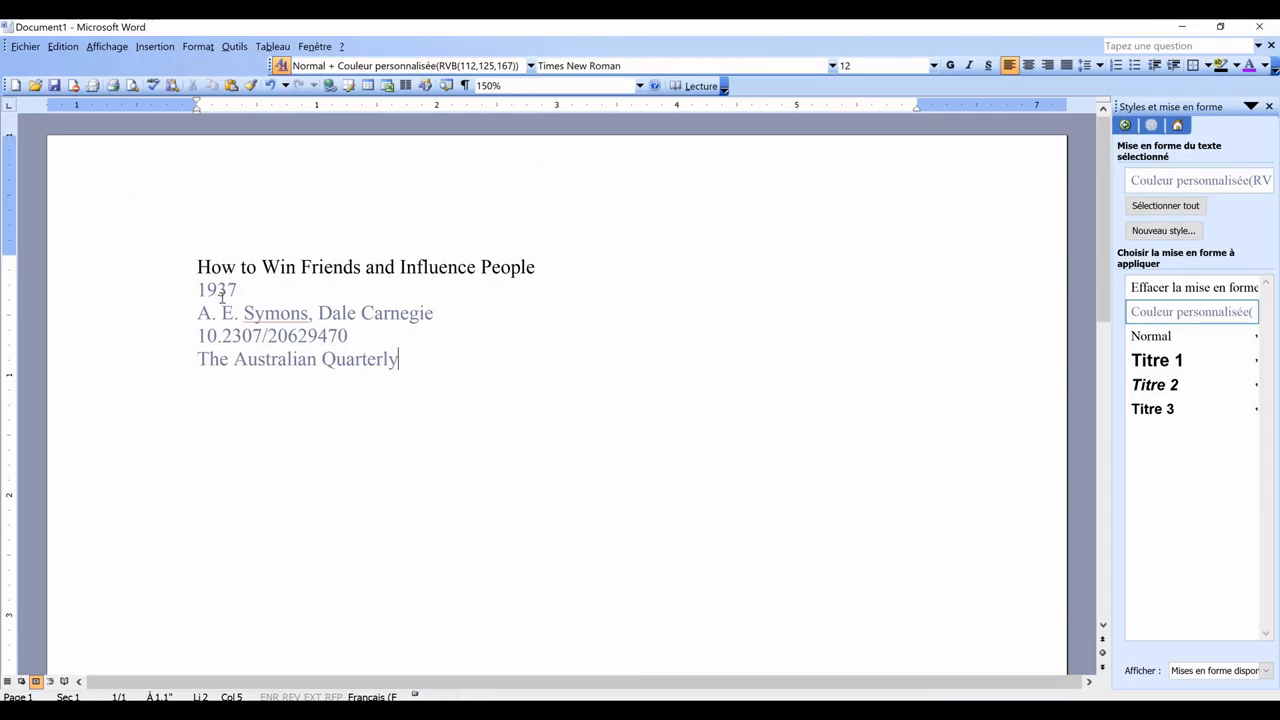
# Step: Reselect the citation in Word 2003 and ready the Styles list for the second pasted copy online
pyautogui.click(1150, 336)
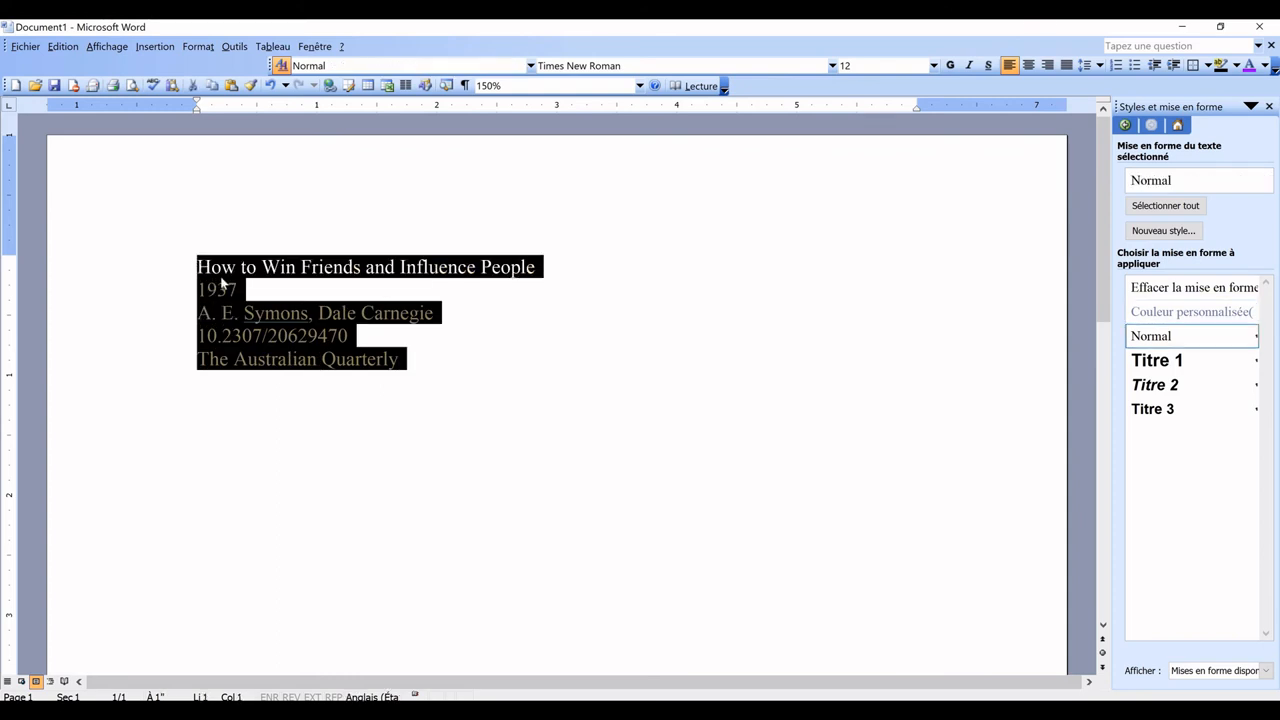
pyautogui.click(1192, 312)
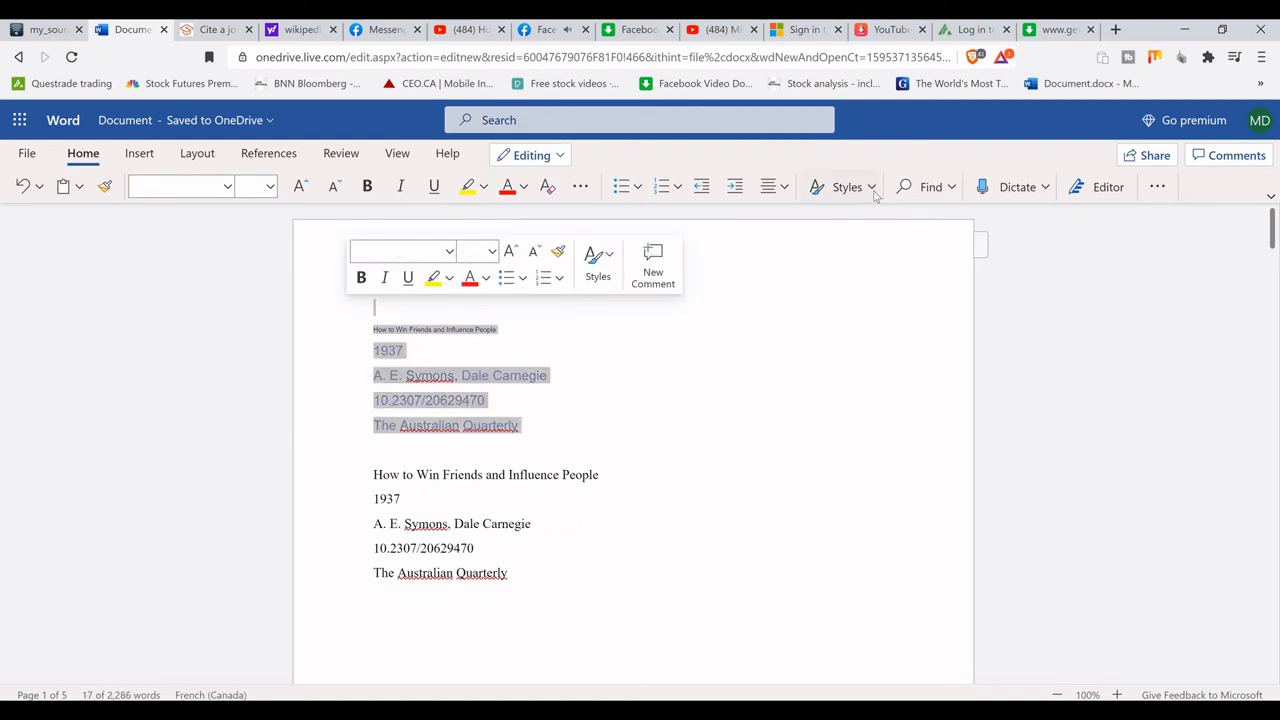
pyautogui.click(846, 188)
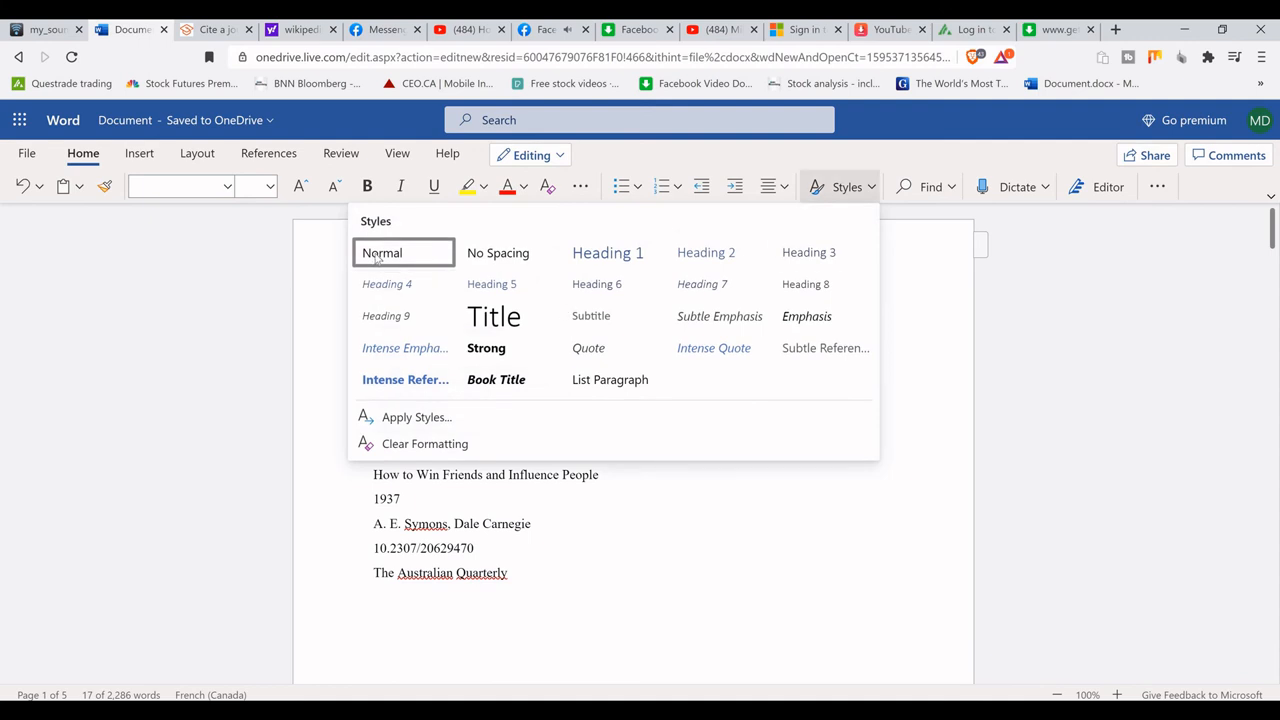